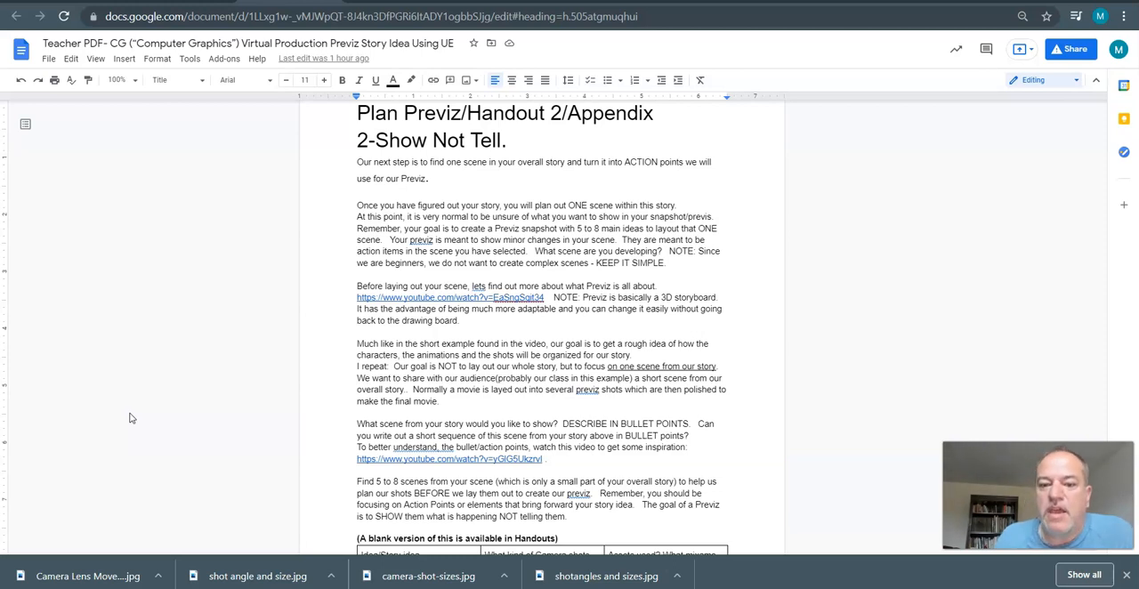
{"action": "mouse_move", "coordinate": [571, 343]}
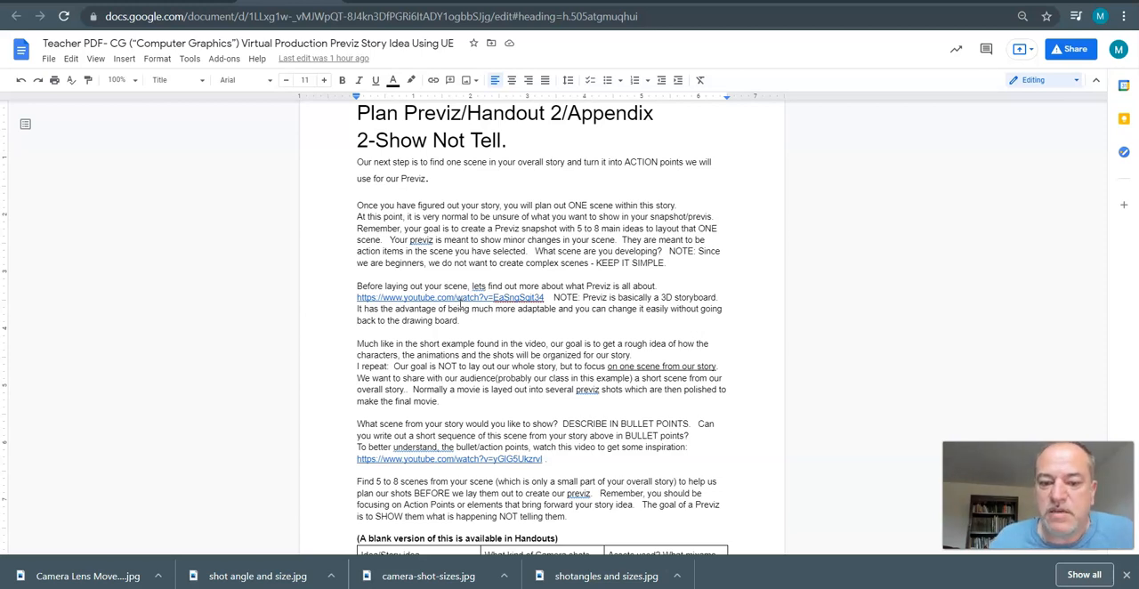
- Scroll down through the Appendix 3 Shots and Angles example images
{"action": "scroll", "scroll_direction": "down", "scroll_amount": 3}
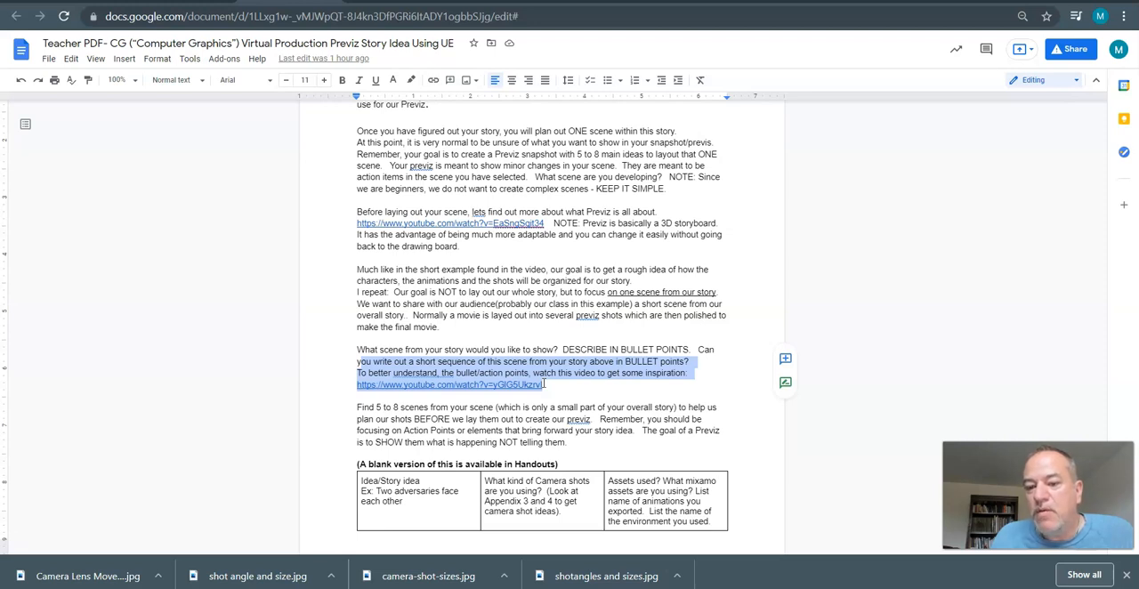
{"action": "scroll", "scroll_direction": "down", "scroll_amount": 3}
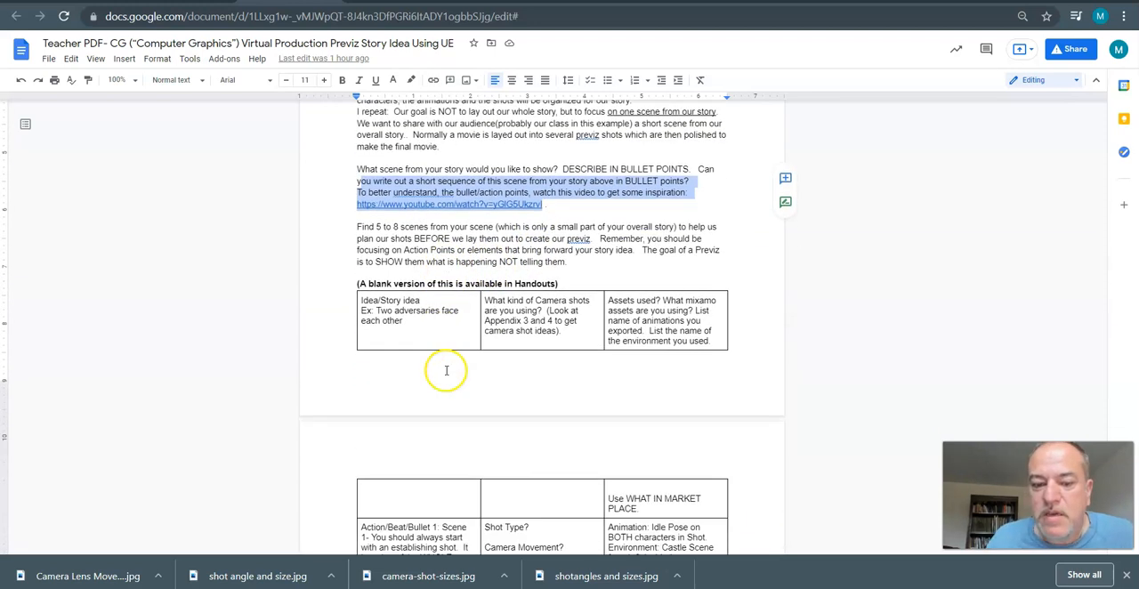
{"action": "scroll", "scroll_direction": "down", "scroll_amount": 3}
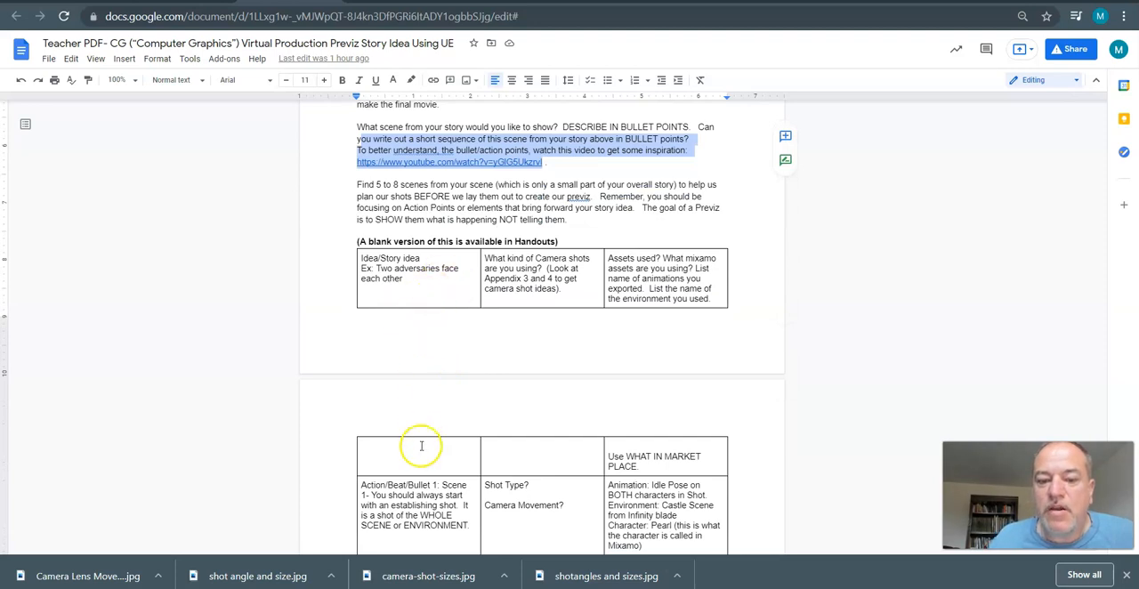
{"action": "scroll", "scroll_direction": "down", "scroll_amount": 3}
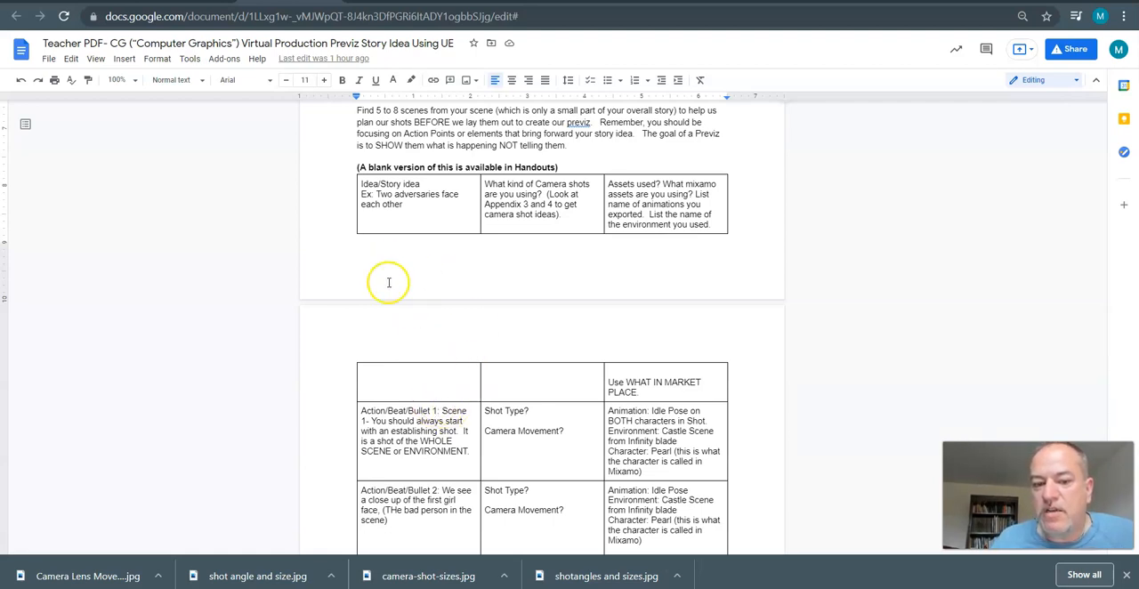
{"action": "mouse_move", "coordinate": [573, 314]}
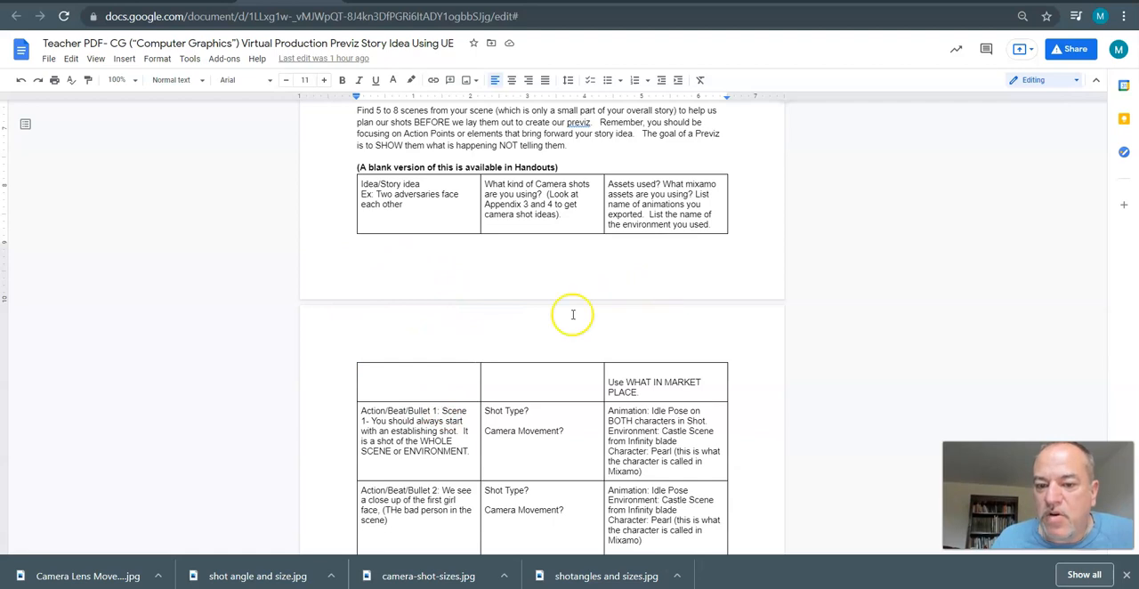
{"action": "mouse_move", "coordinate": [506, 352]}
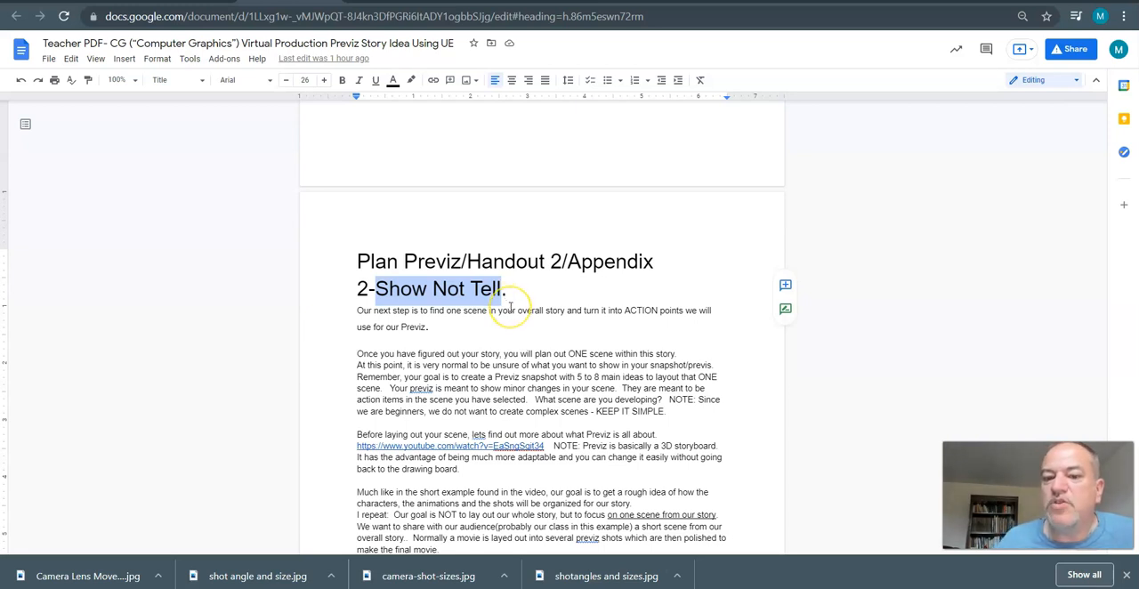
{"action": "scroll", "scroll_direction": "down", "scroll_amount": 3}
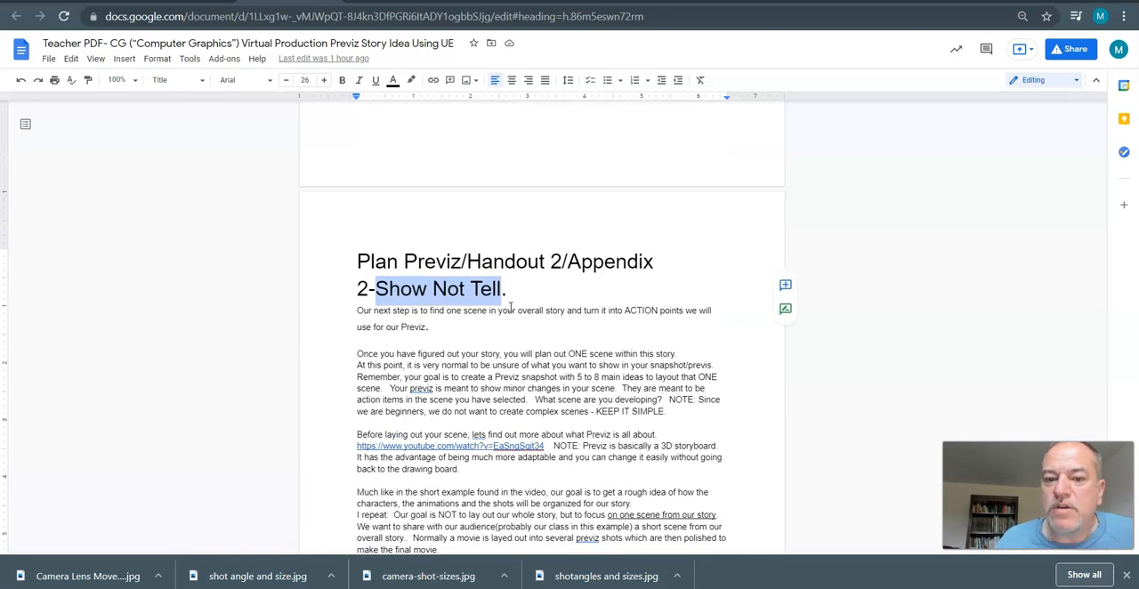
{"action": "scroll", "scroll_direction": "down", "scroll_amount": 3}
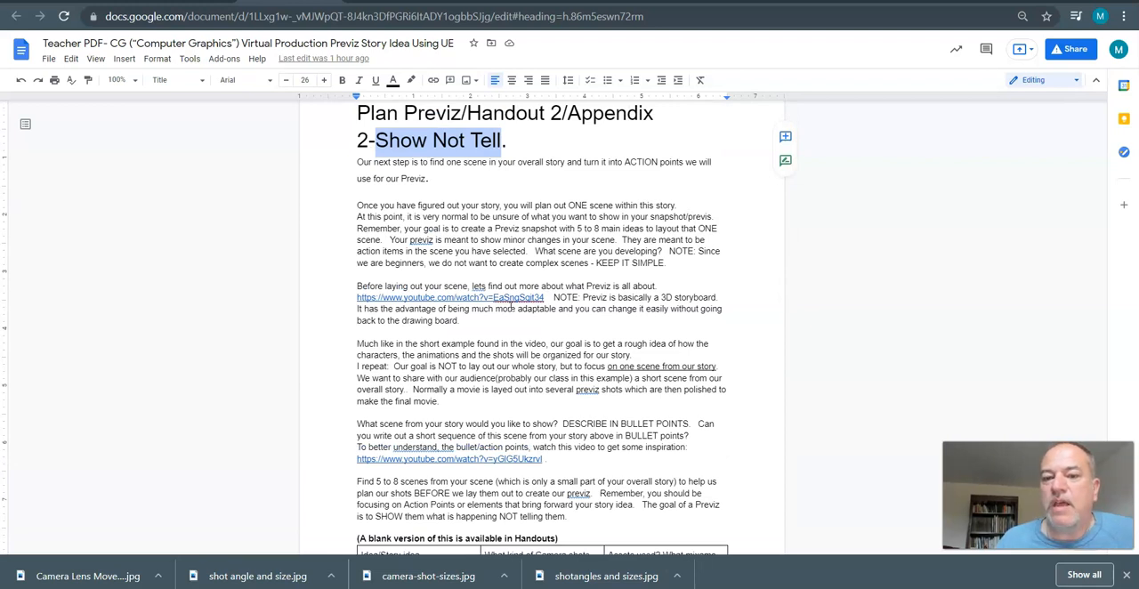
{"action": "scroll", "scroll_direction": "down", "scroll_amount": 3}
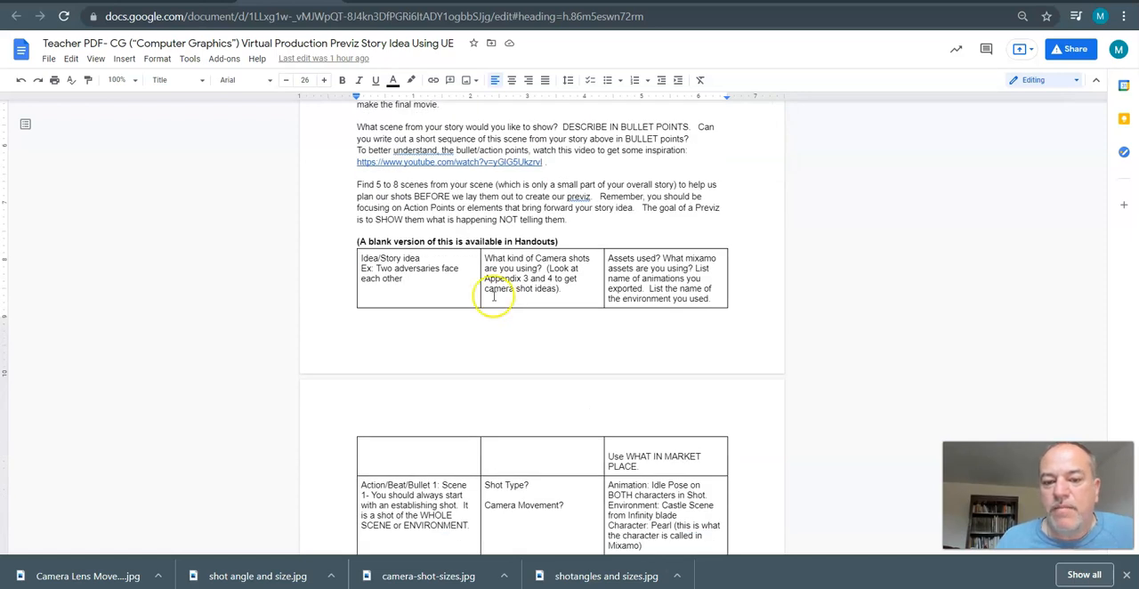
{"action": "scroll", "scroll_direction": "down", "scroll_amount": 3}
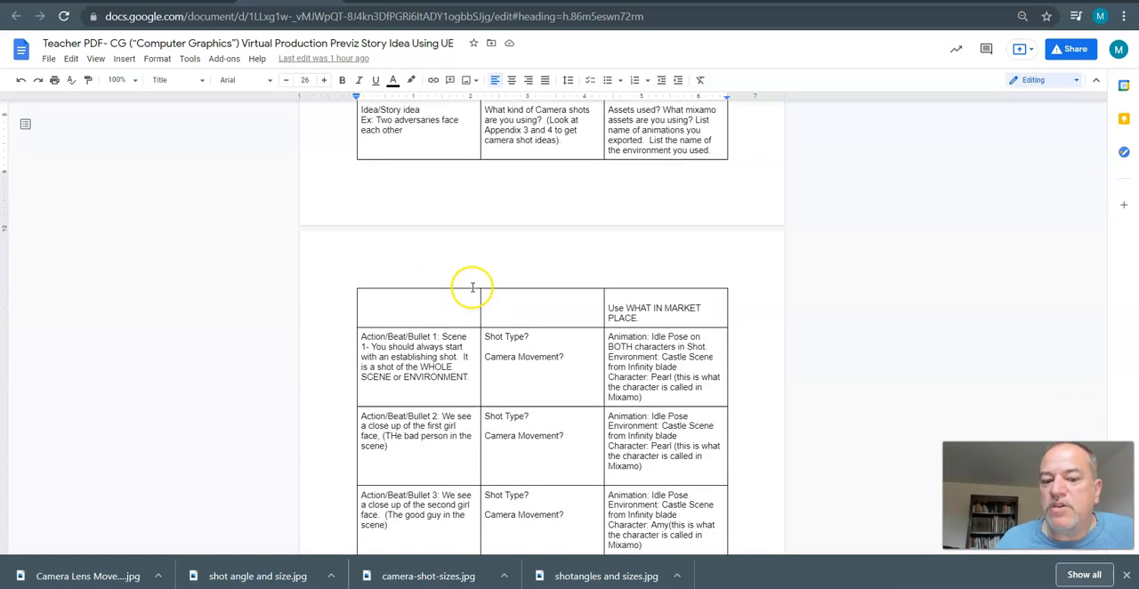
{"action": "scroll", "scroll_direction": "down", "scroll_amount": 3}
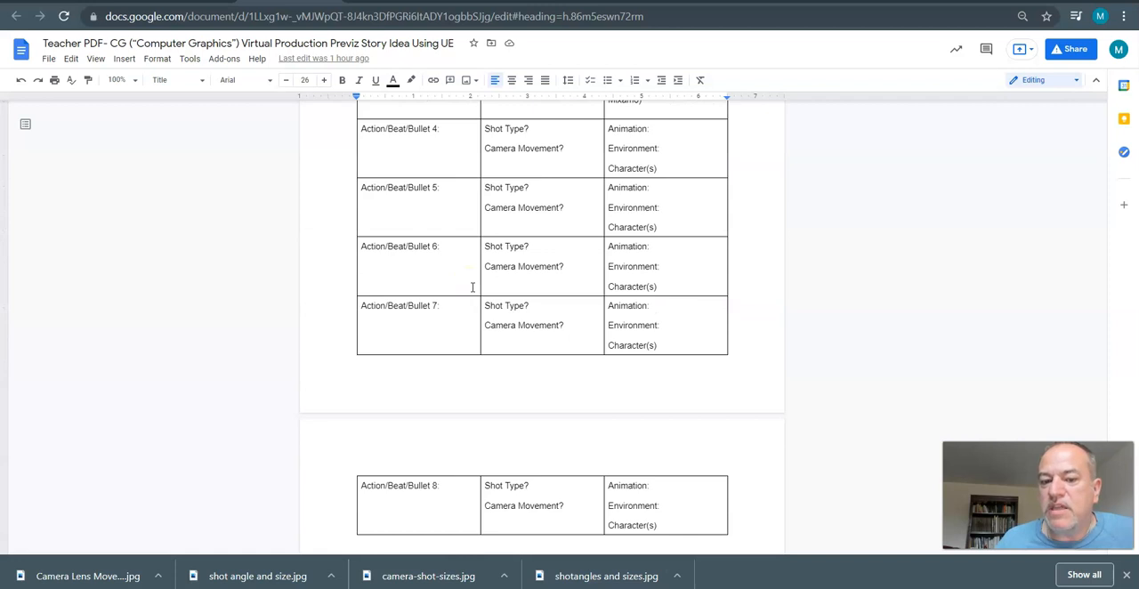
- Scroll back up, clearing the text selection in the camera shots question
{"action": "scroll", "scroll_direction": "up", "scroll_amount": 3}
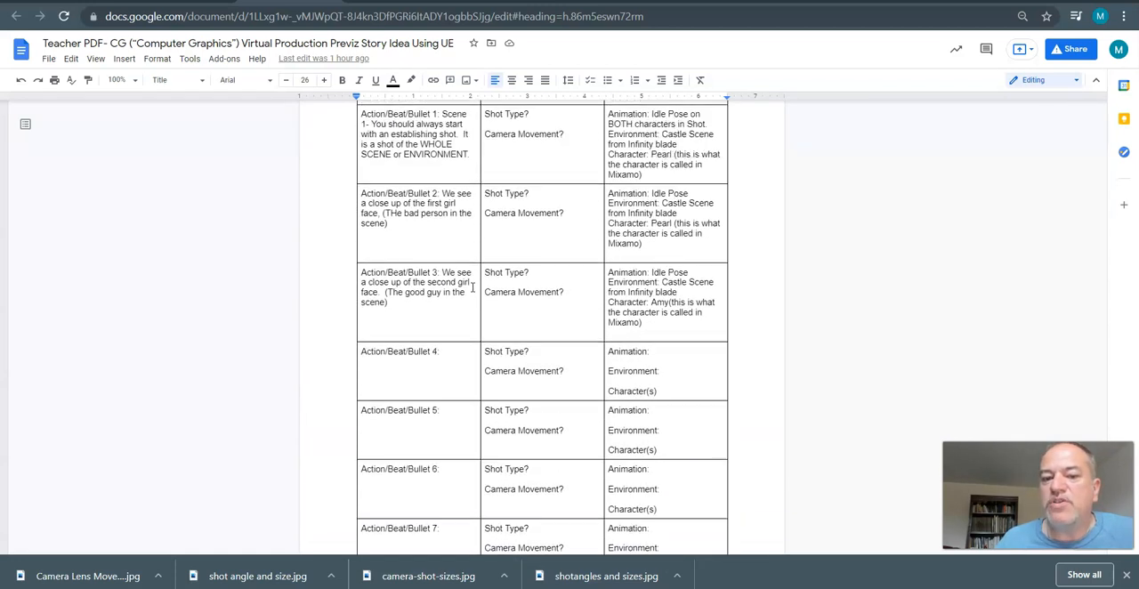
{"action": "scroll", "scroll_direction": "up", "scroll_amount": 3}
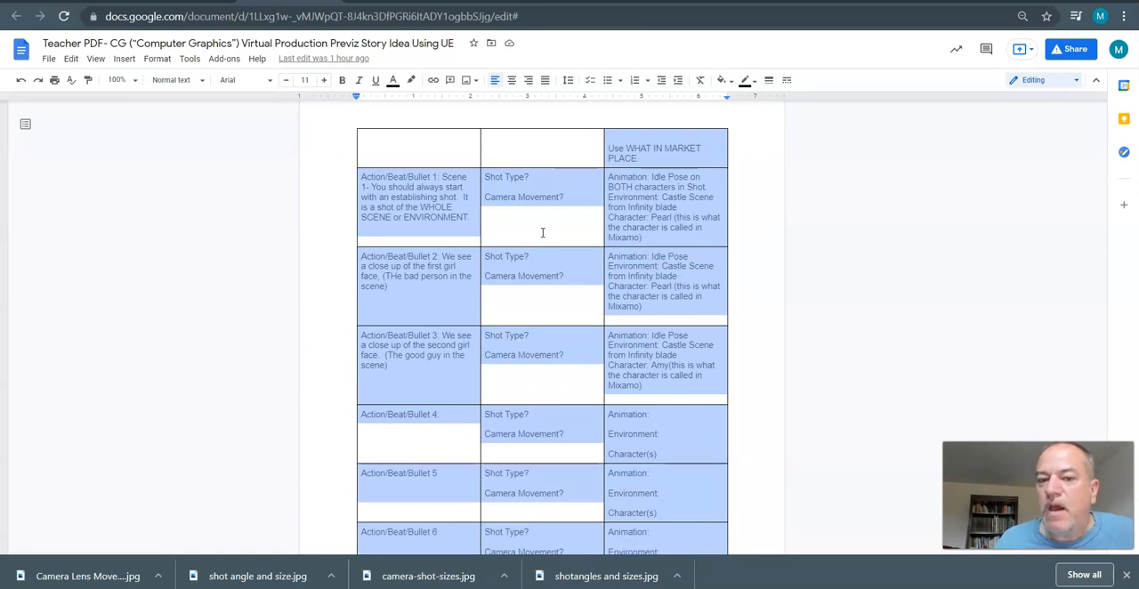
{"action": "scroll", "scroll_direction": "up", "scroll_amount": 3}
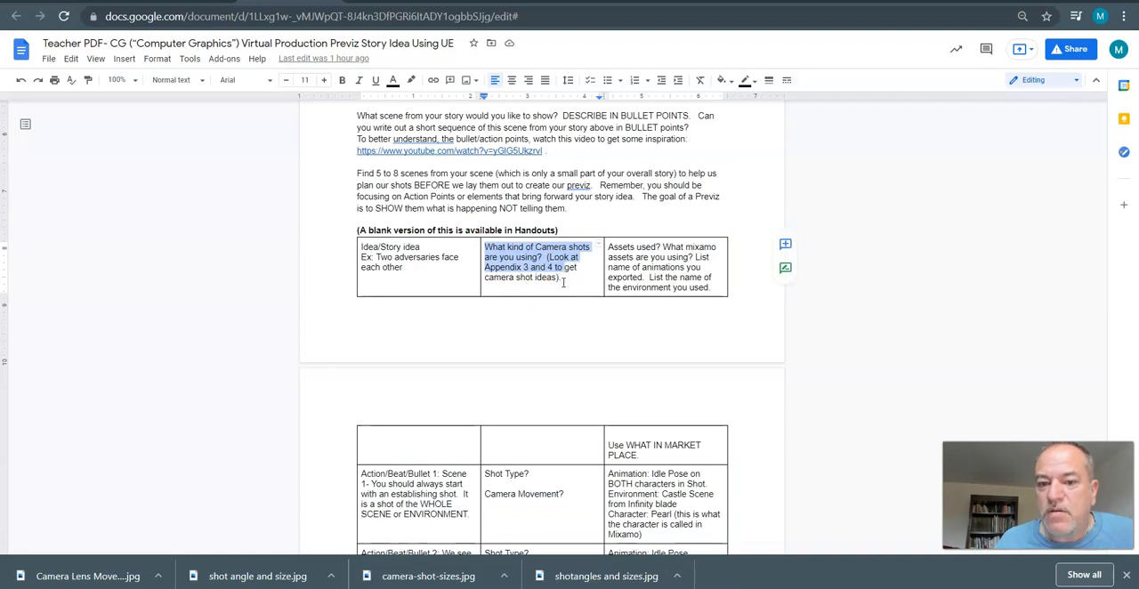
{"action": "left_click", "coordinate": [527, 271]}
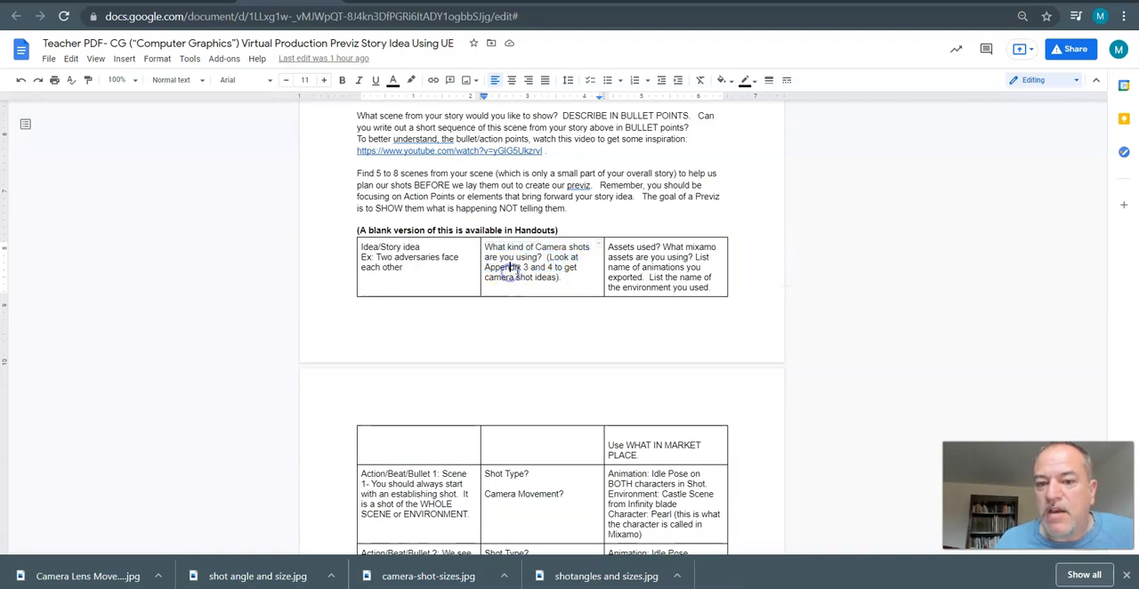
{"action": "scroll", "scroll_direction": "down", "scroll_amount": 3}
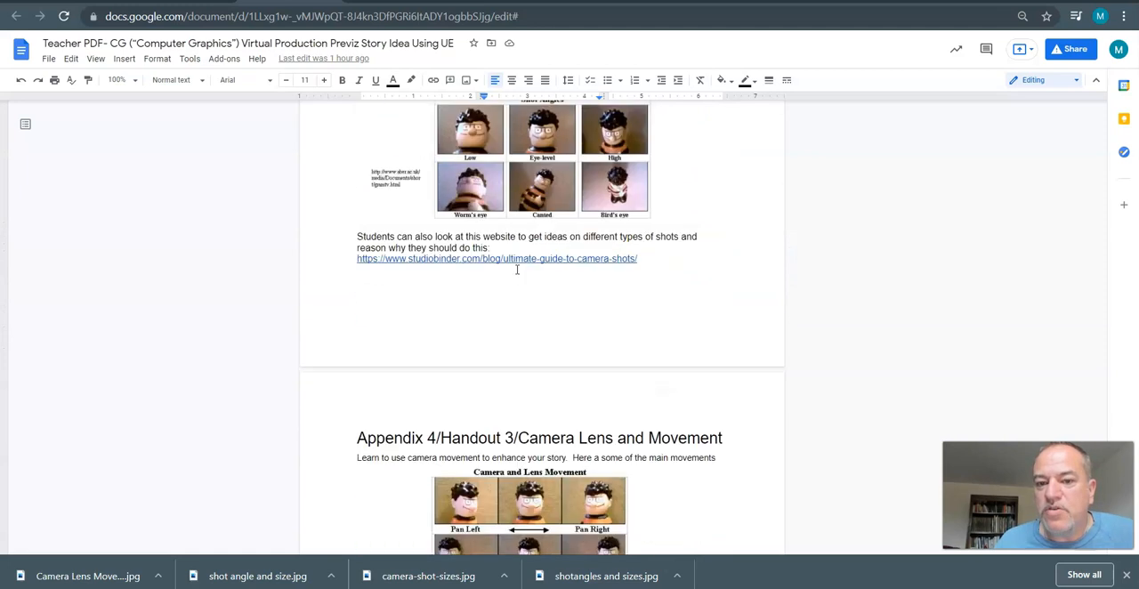
{"action": "scroll", "scroll_direction": "up", "scroll_amount": 3}
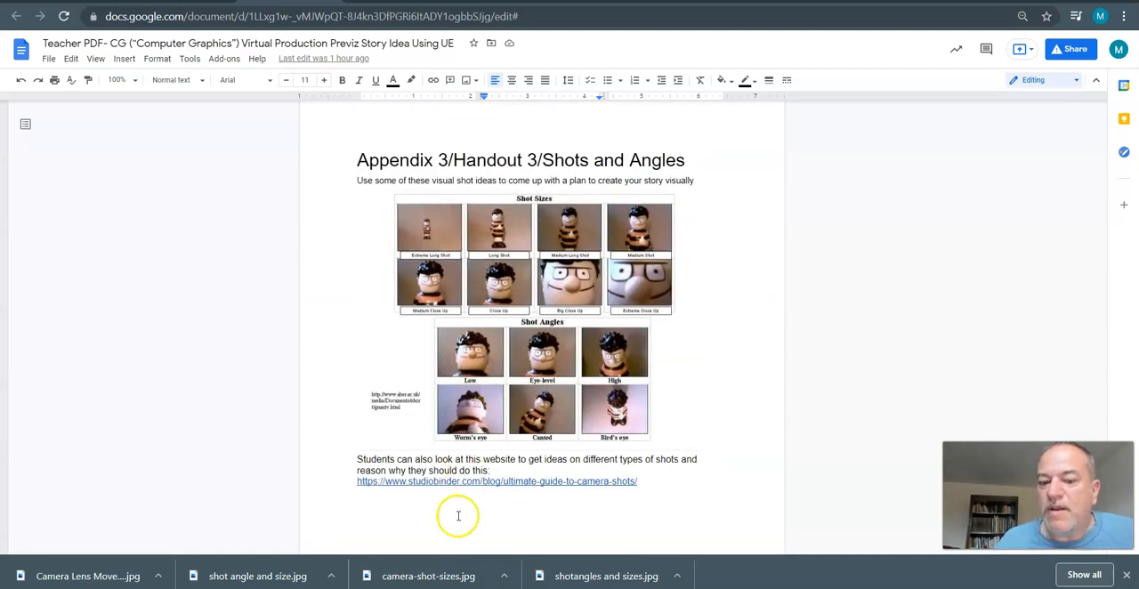
{"action": "mouse_move", "coordinate": [525, 486]}
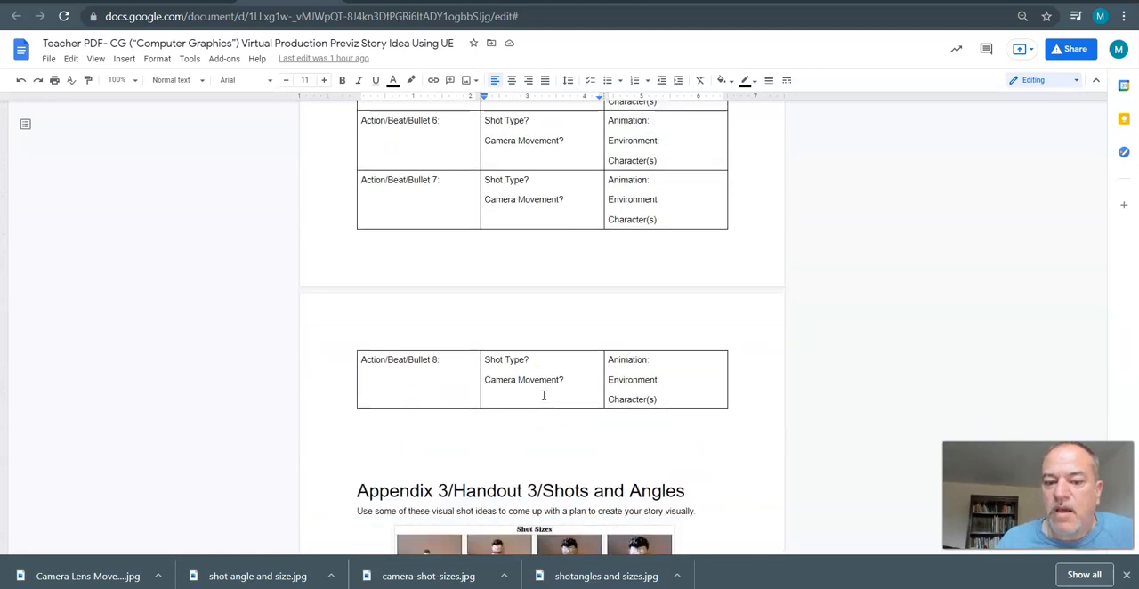
{"action": "scroll", "scroll_direction": "down", "scroll_amount": 3}
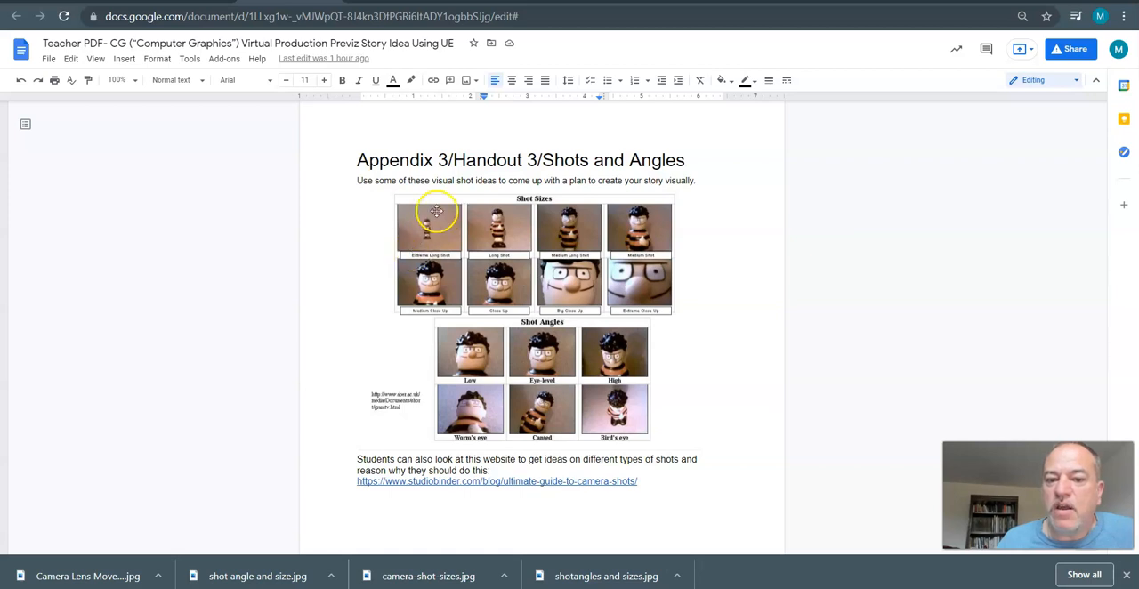
{"action": "mouse_move", "coordinate": [452, 234]}
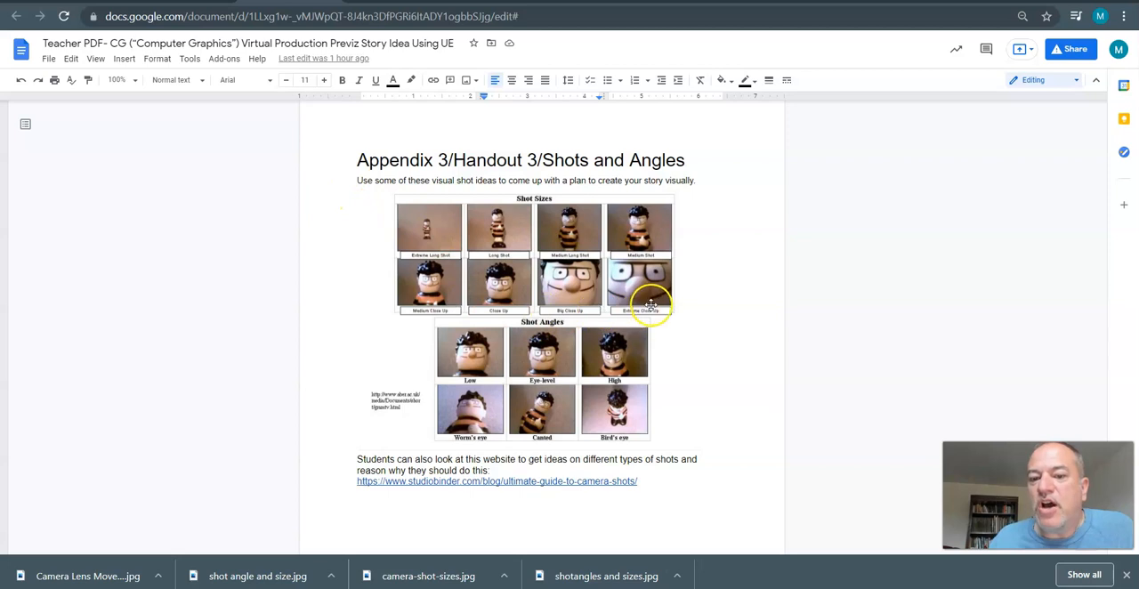
{"action": "mouse_move", "coordinate": [585, 300]}
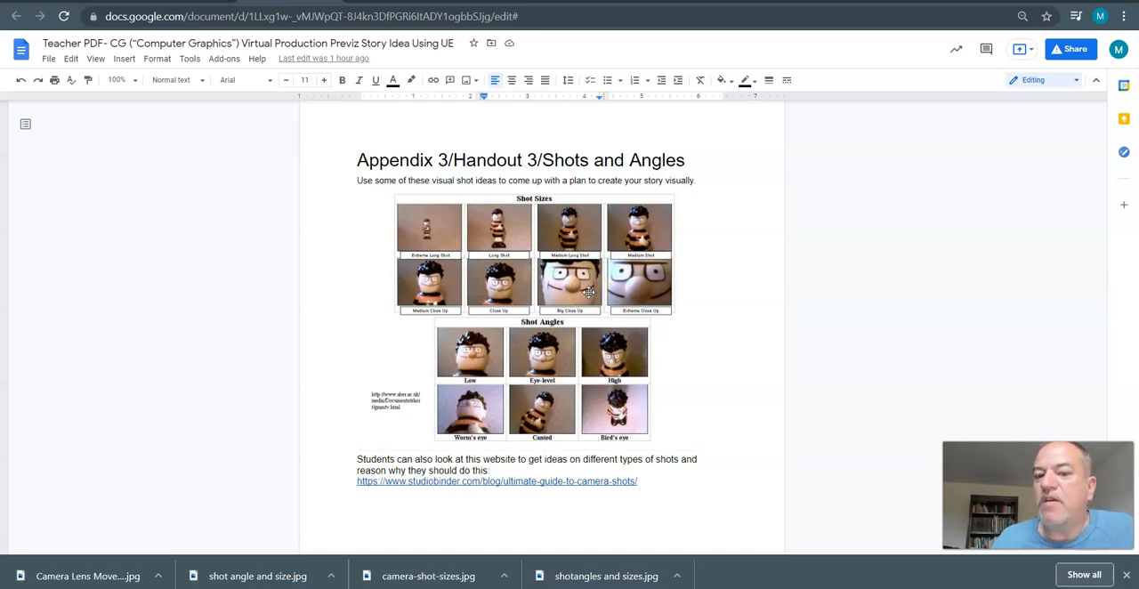
{"action": "mouse_move", "coordinate": [524, 400]}
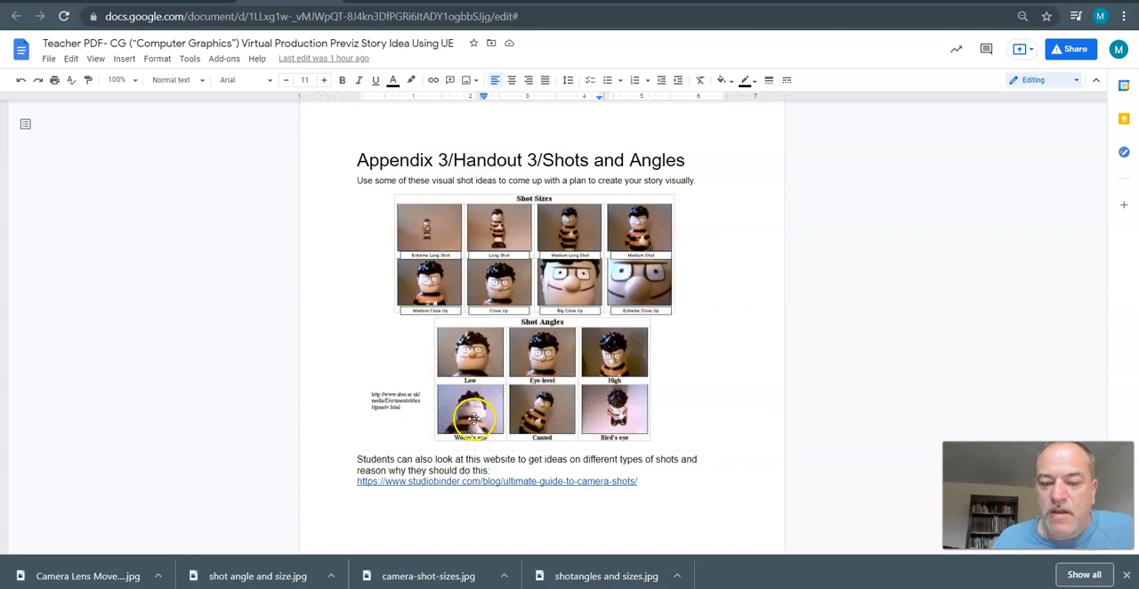
{"action": "mouse_move", "coordinate": [507, 411]}
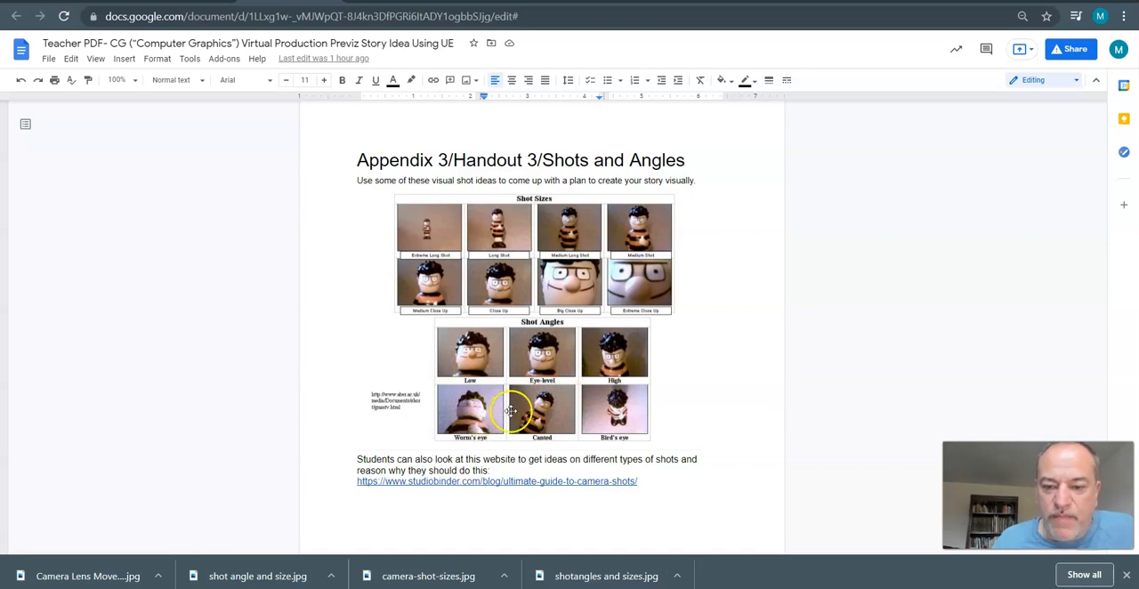
{"action": "mouse_move", "coordinate": [488, 352]}
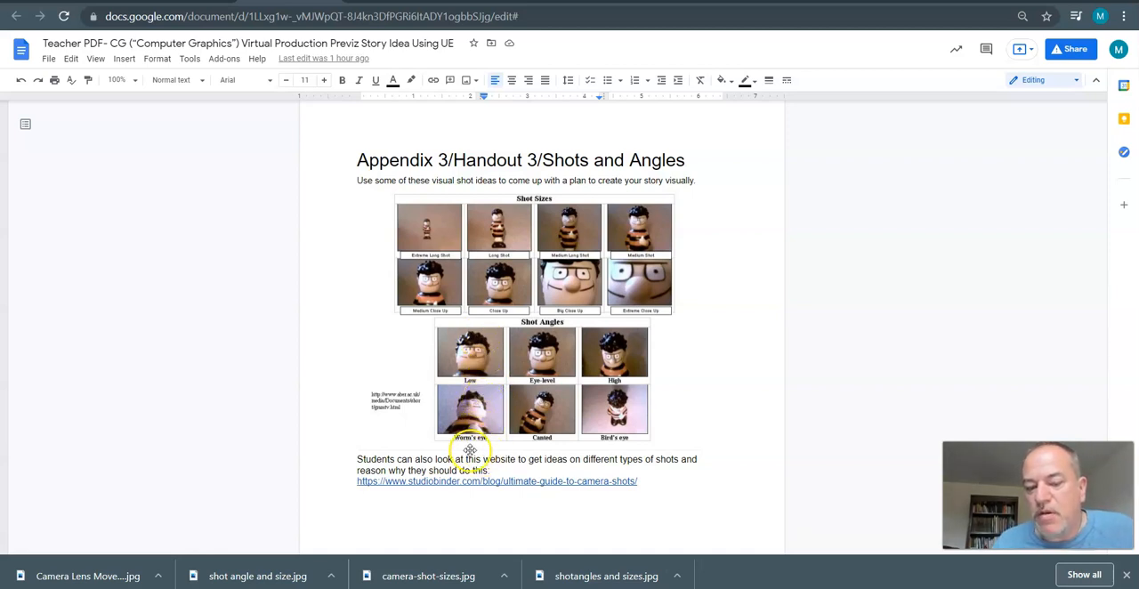
{"action": "mouse_move", "coordinate": [469, 412]}
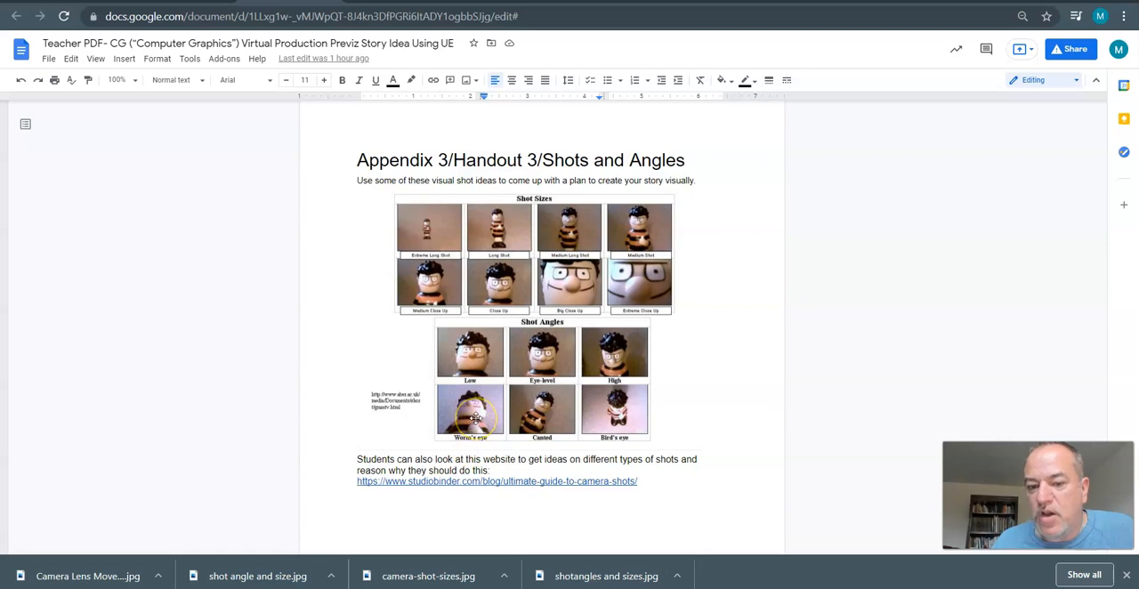
{"action": "mouse_move", "coordinate": [569, 245]}
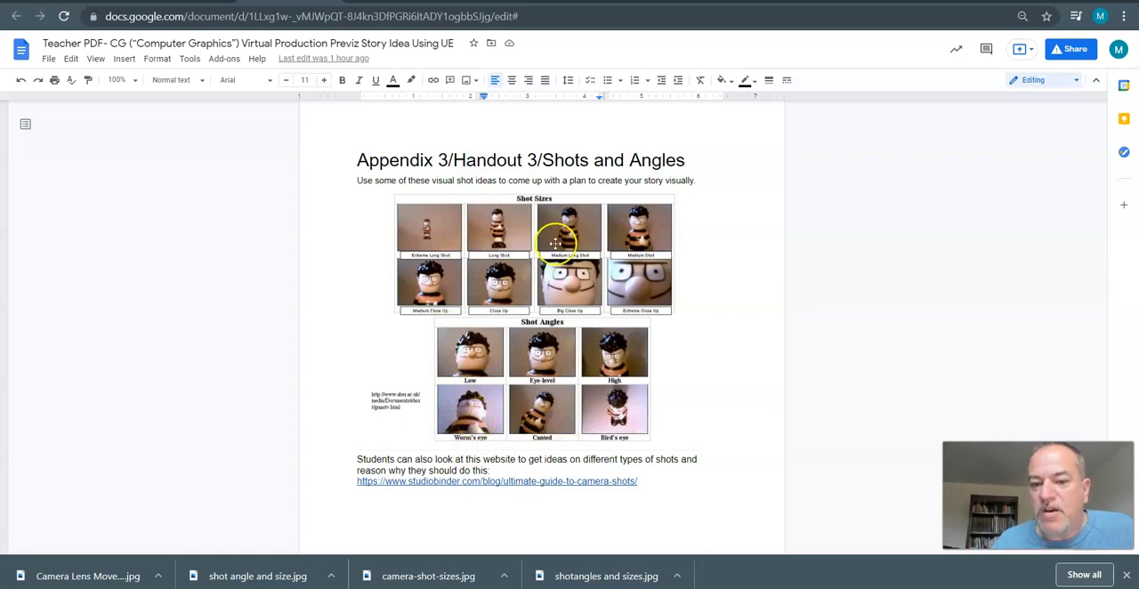
{"action": "mouse_move", "coordinate": [570, 359]}
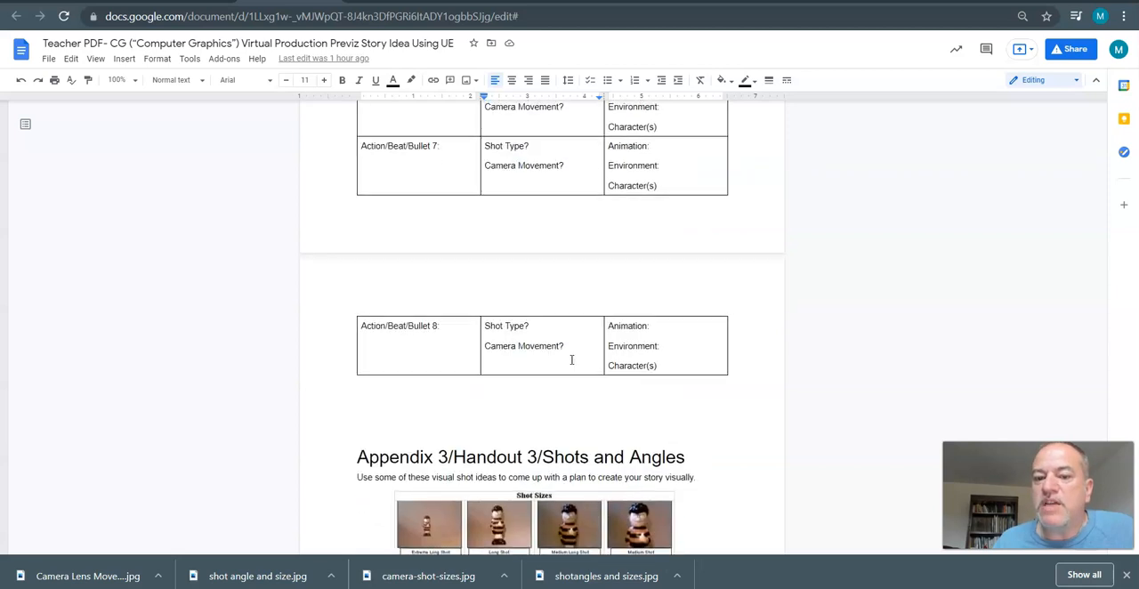
{"action": "scroll", "scroll_direction": "up", "scroll_amount": 3}
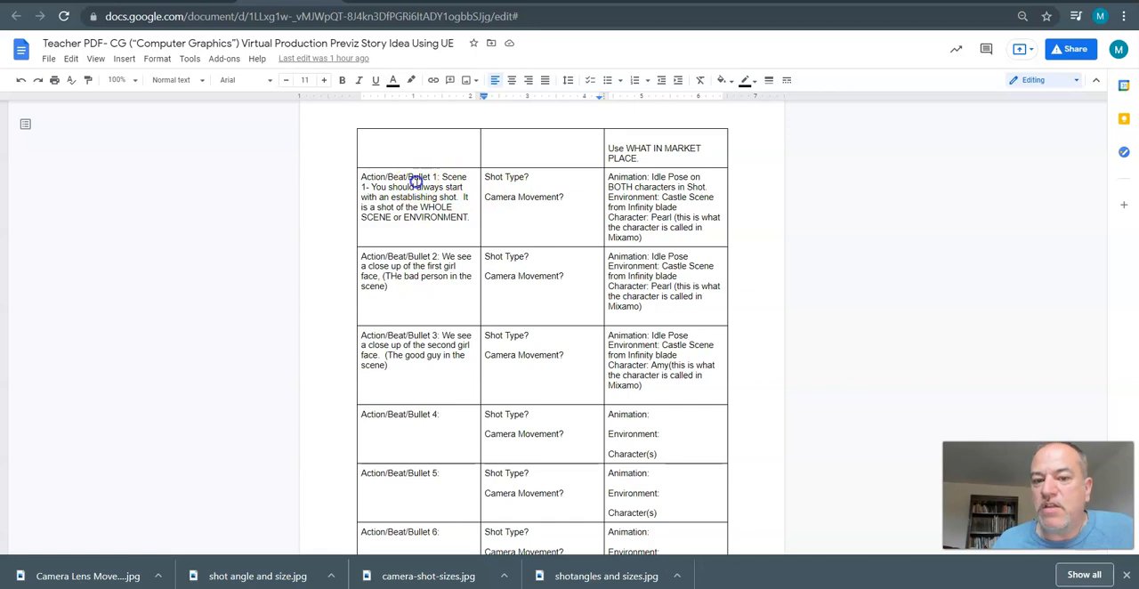
{"action": "scroll", "scroll_direction": "down", "scroll_amount": 3}
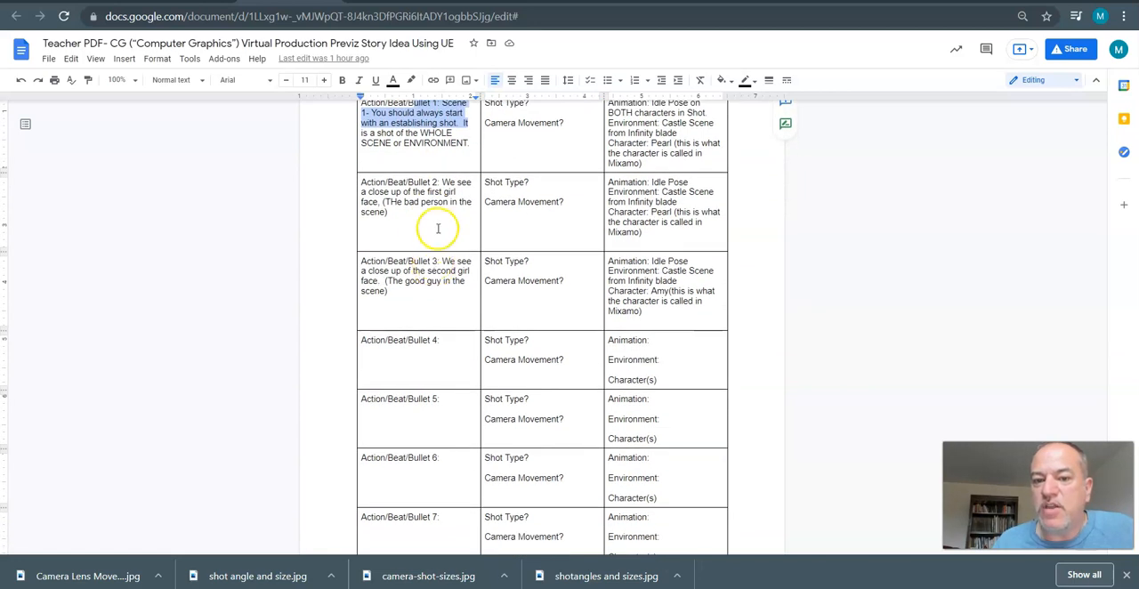
{"action": "mouse_move", "coordinate": [443, 191]}
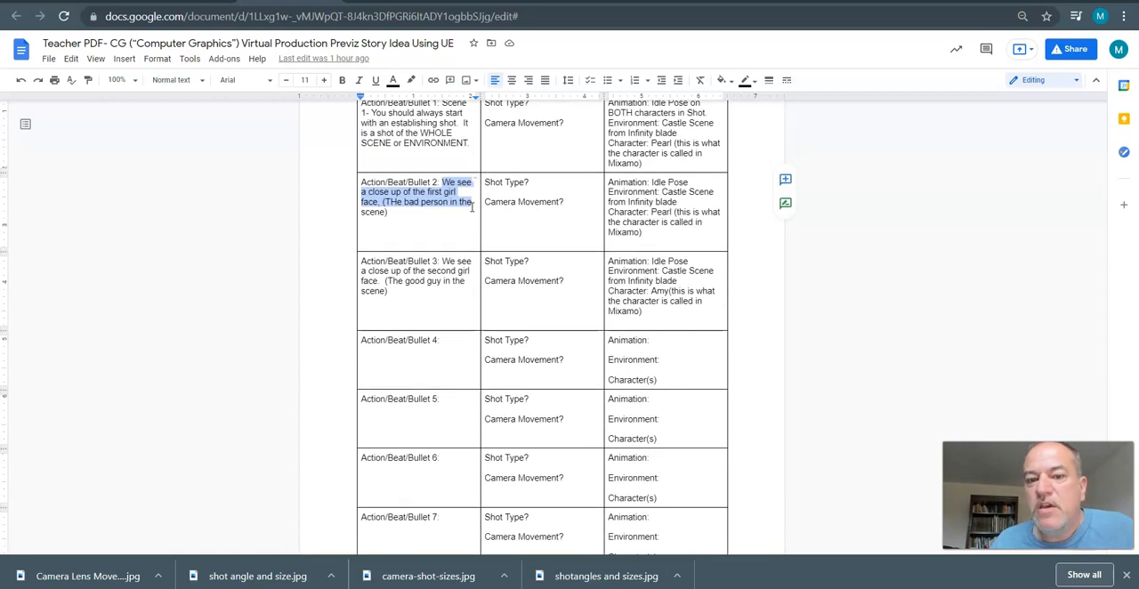
{"action": "scroll", "scroll_direction": "down", "scroll_amount": 3}
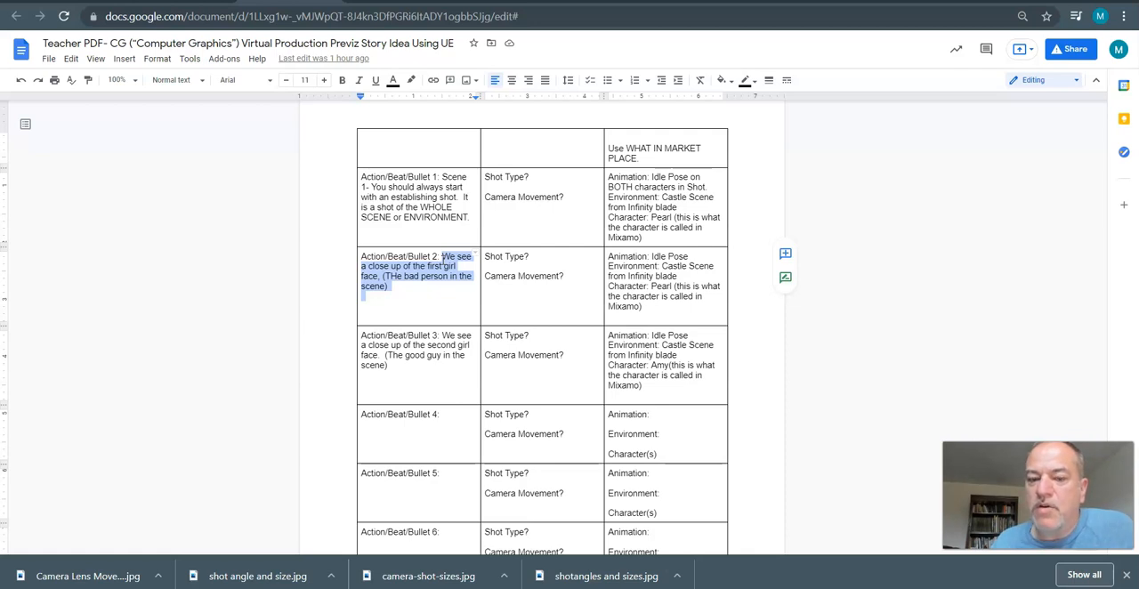
{"action": "left_click", "coordinate": [442, 259]}
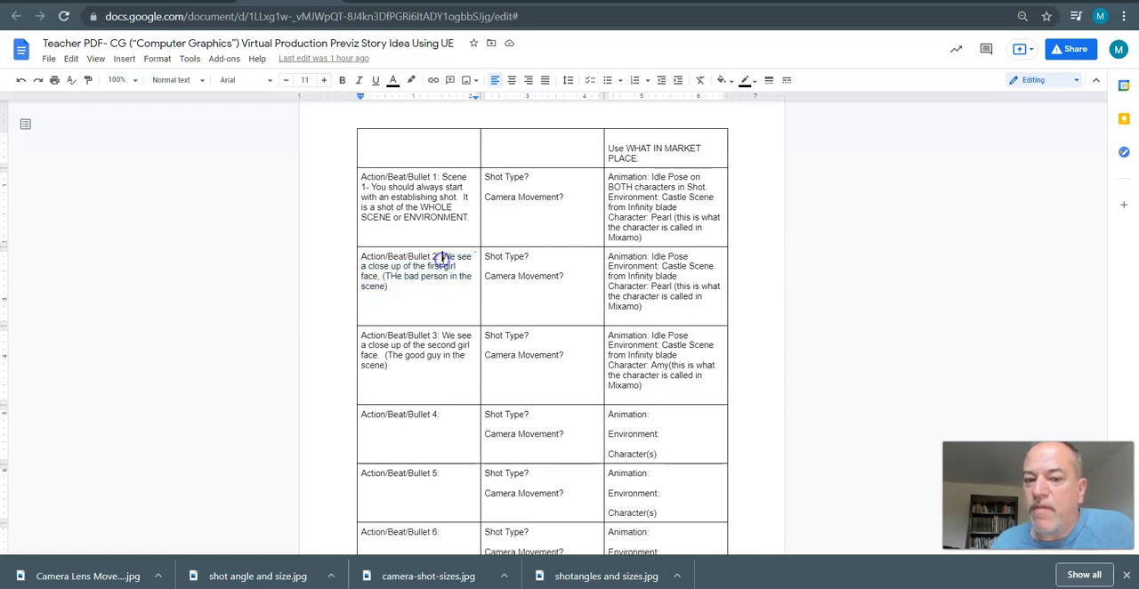
{"action": "left_click_drag", "start_coordinate": [360, 256], "coordinate": [432, 287]}
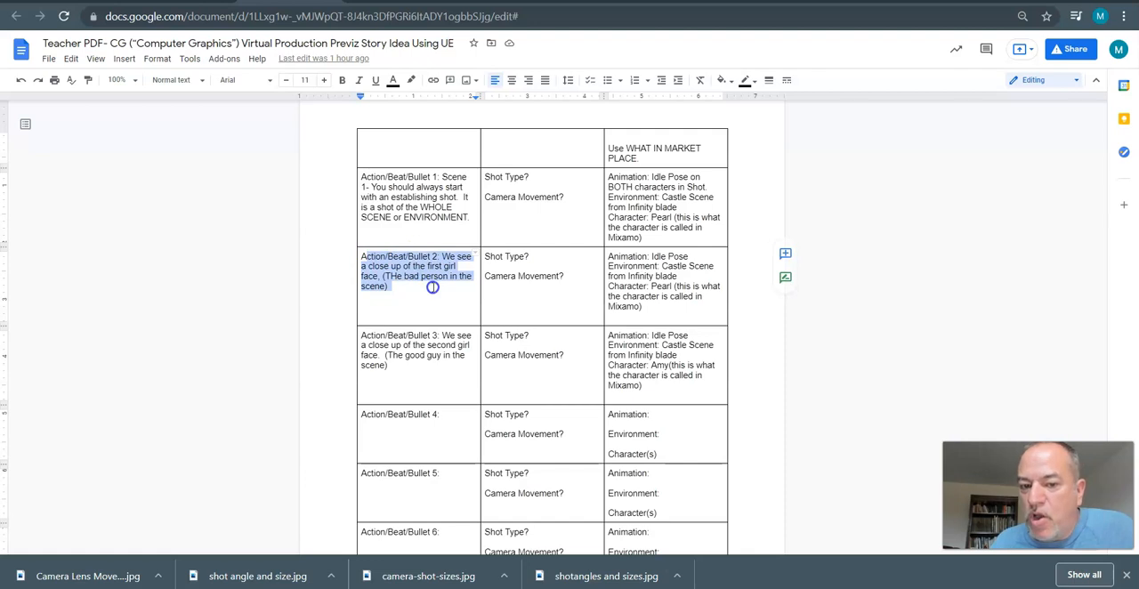
{"action": "mouse_move", "coordinate": [426, 325]}
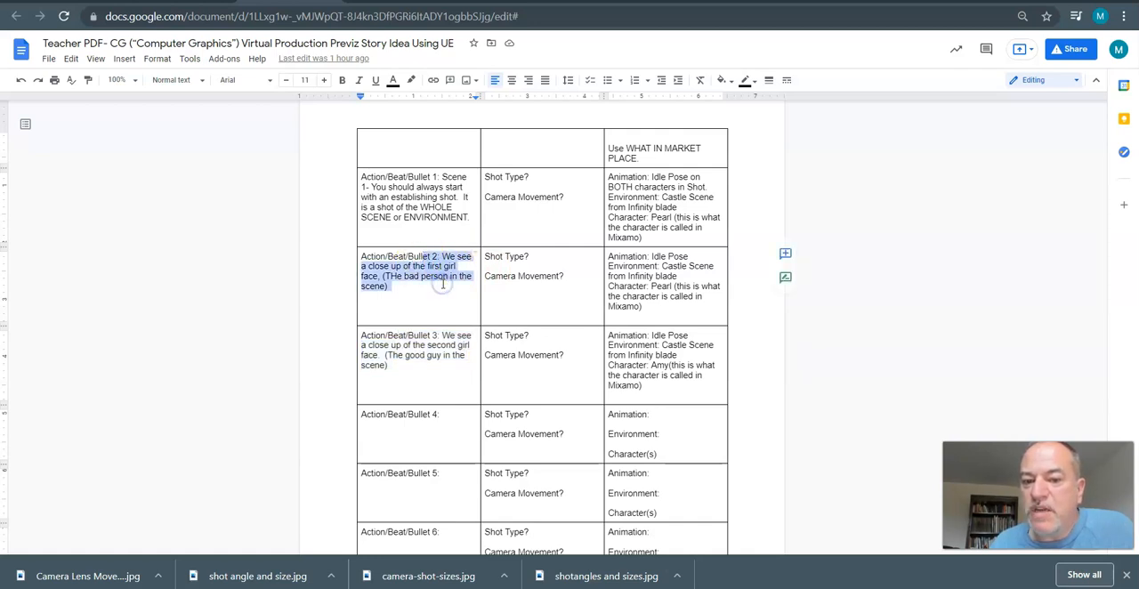
{"action": "mouse_move", "coordinate": [443, 283]}
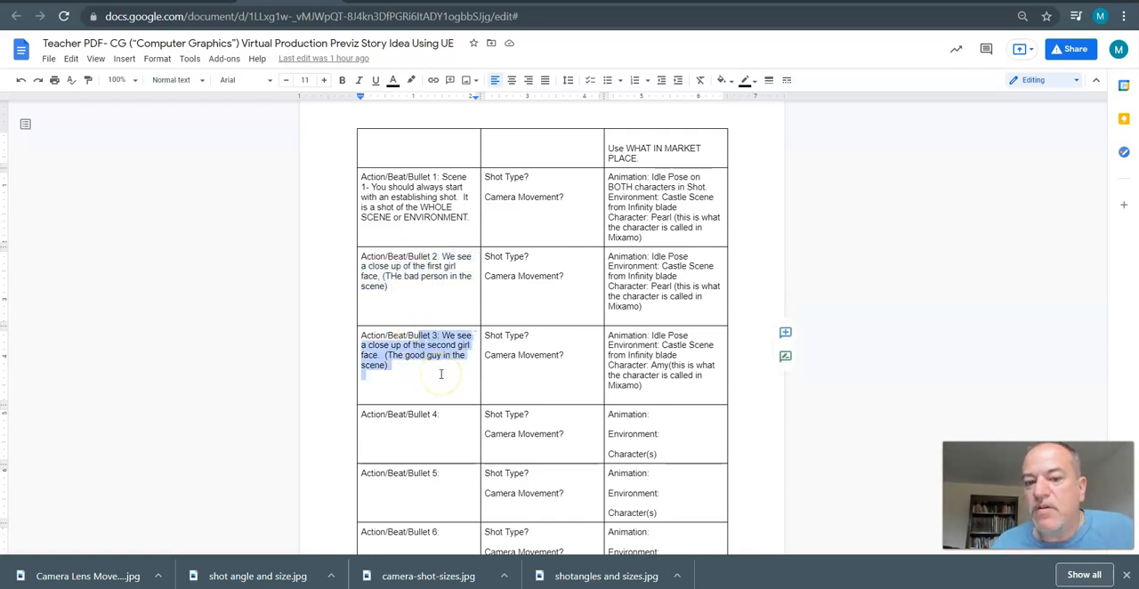
{"action": "mouse_move", "coordinate": [460, 256]}
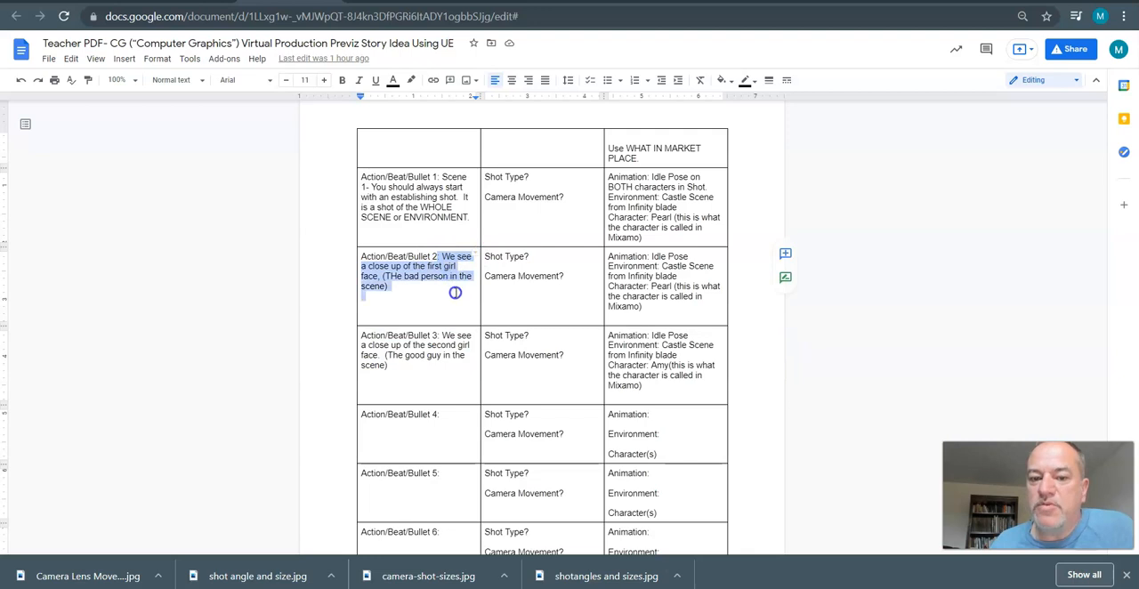
{"action": "scroll", "scroll_direction": "down", "scroll_amount": 3}
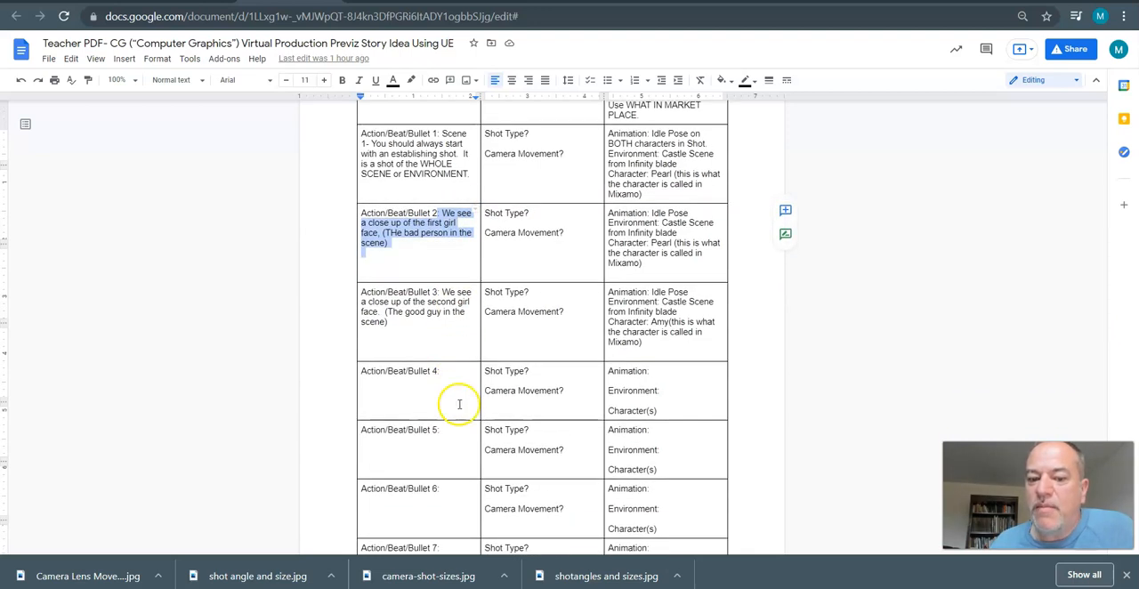
{"action": "scroll", "scroll_direction": "down", "scroll_amount": 3}
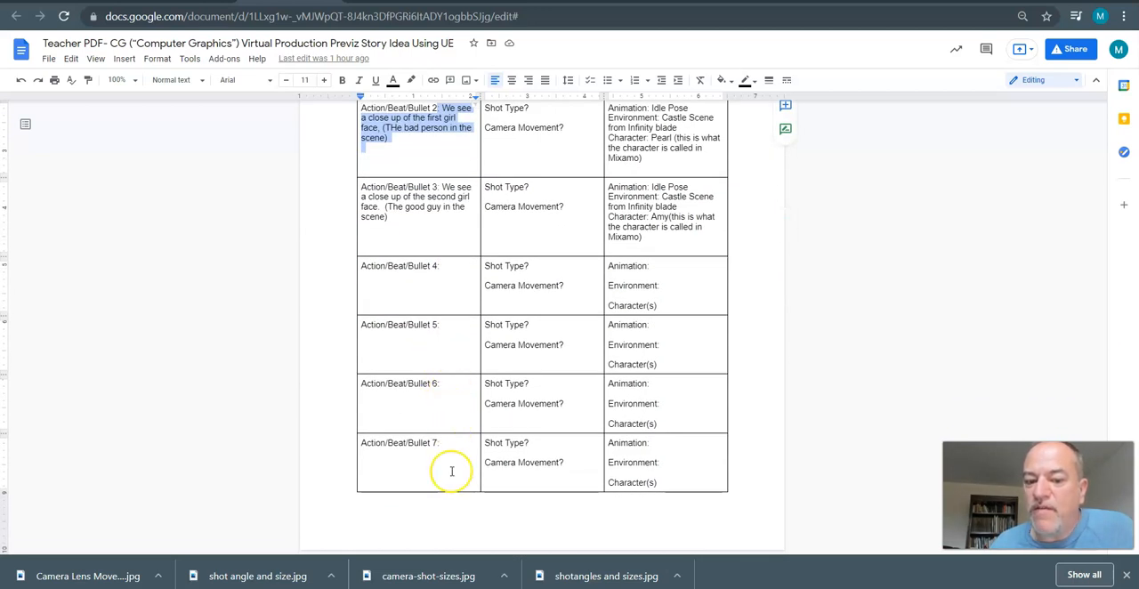
{"action": "scroll", "scroll_direction": "down", "scroll_amount": 3}
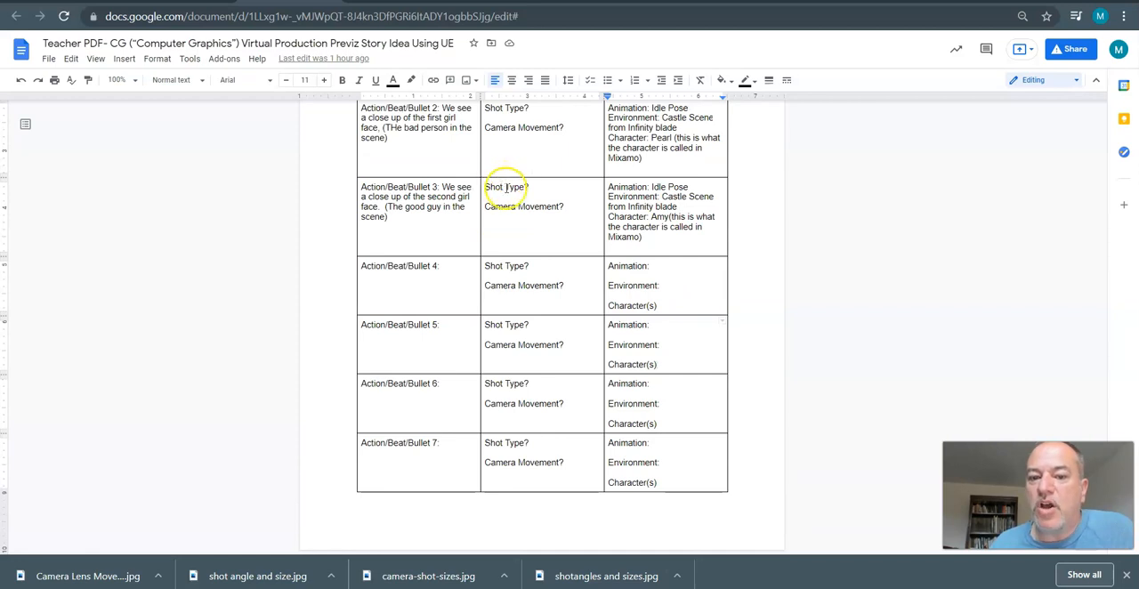
{"action": "mouse_move", "coordinate": [539, 107]}
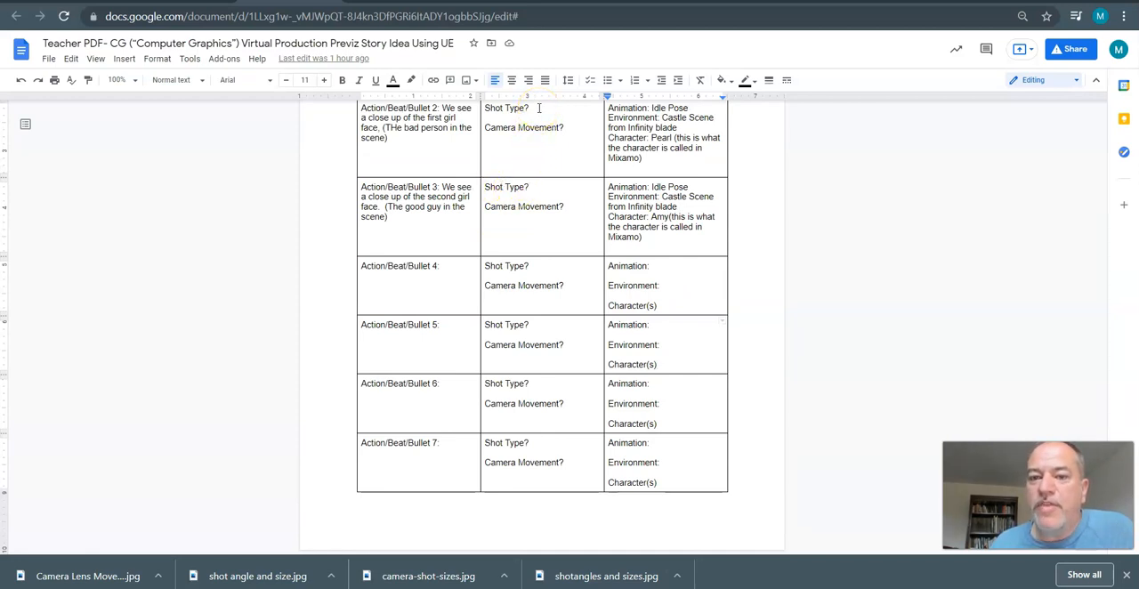
{"action": "mouse_move", "coordinate": [588, 199]}
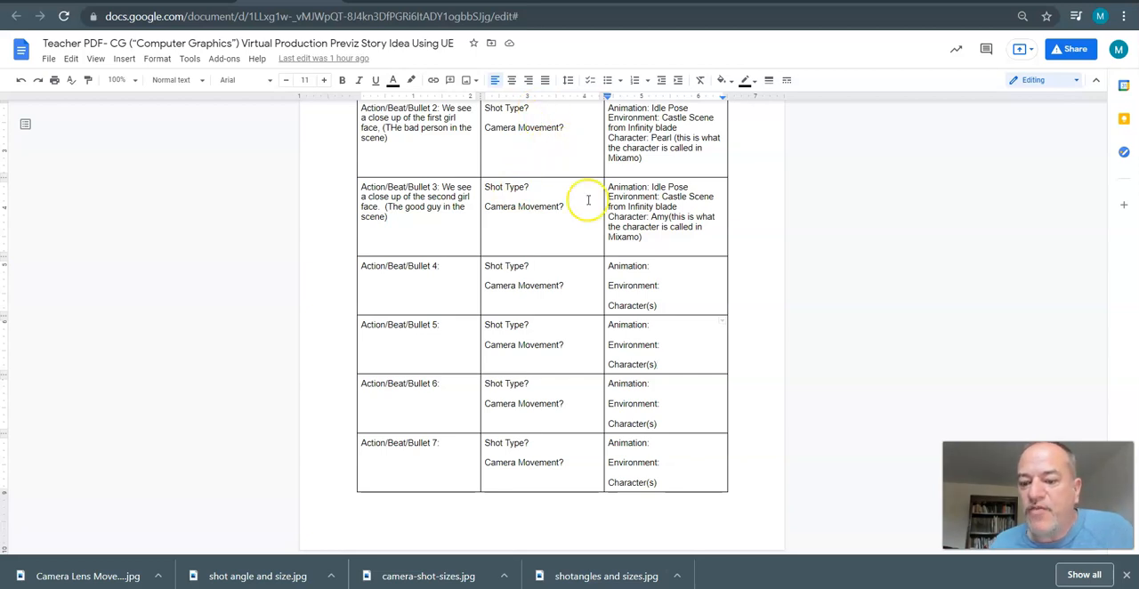
{"action": "mouse_move", "coordinate": [785, 254]}
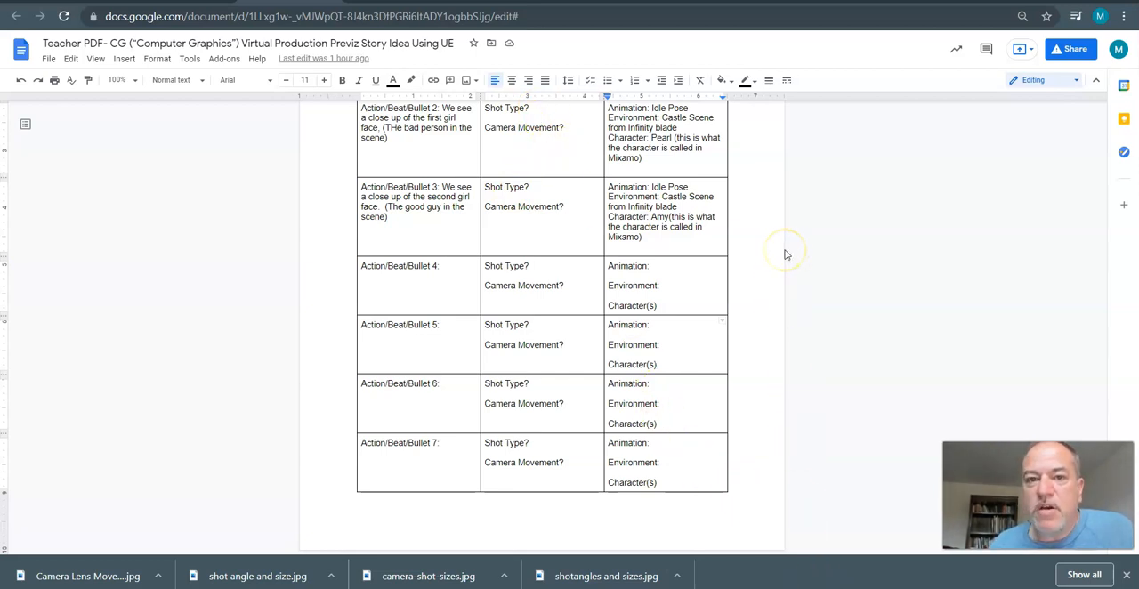
- Browse the handout appendices for the camera-movement image, ending back at the previz table
{"action": "scroll", "scroll_direction": "down", "scroll_amount": 3}
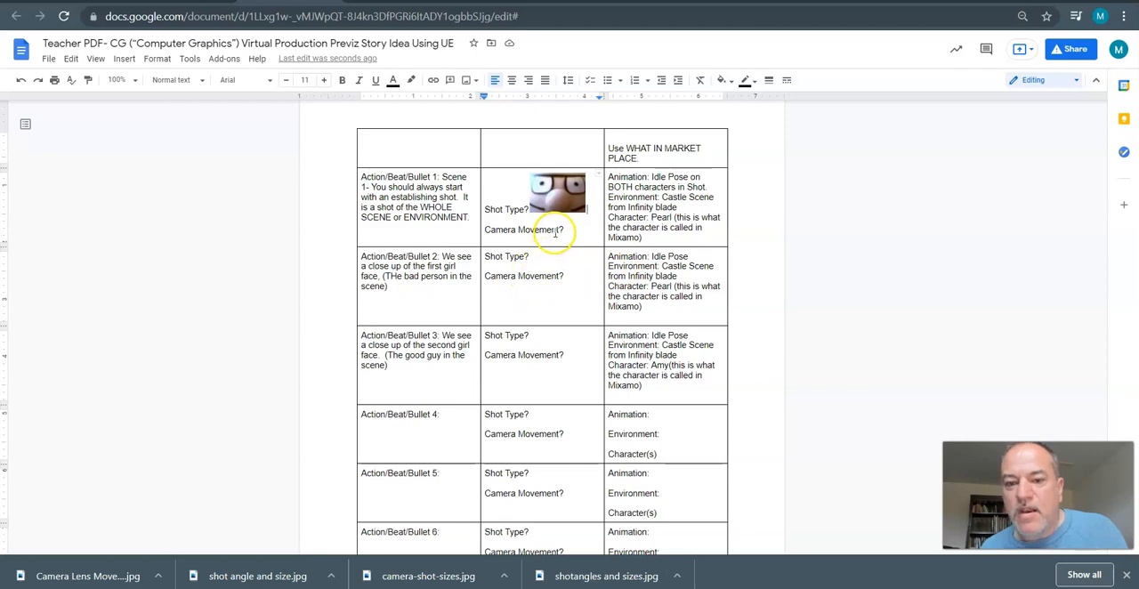
{"action": "scroll", "scroll_direction": "down", "scroll_amount": 3}
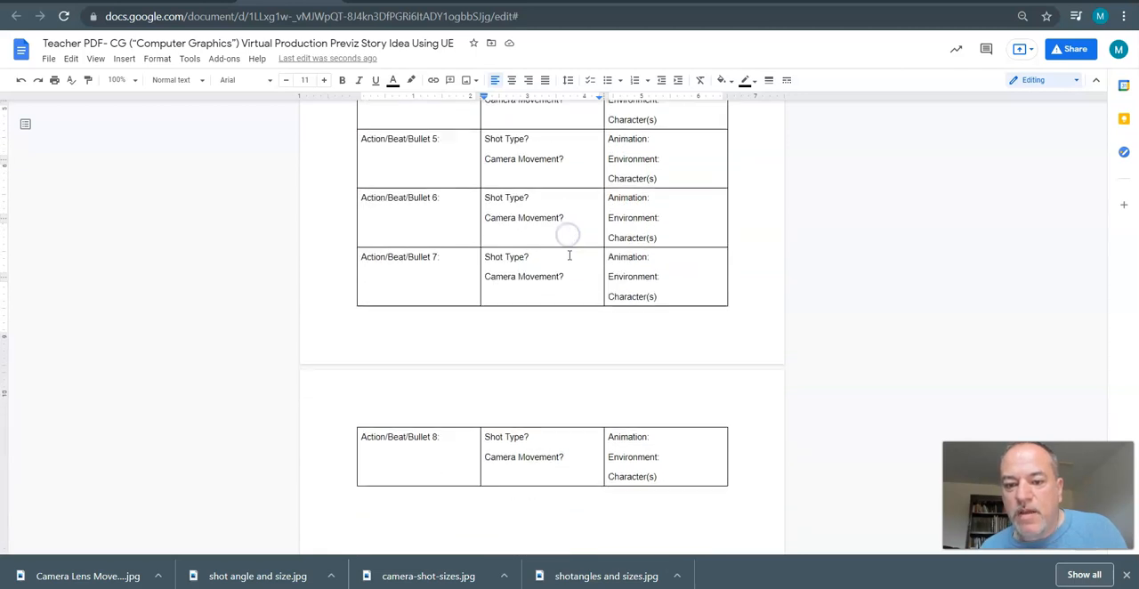
{"action": "scroll", "scroll_direction": "down", "scroll_amount": 3}
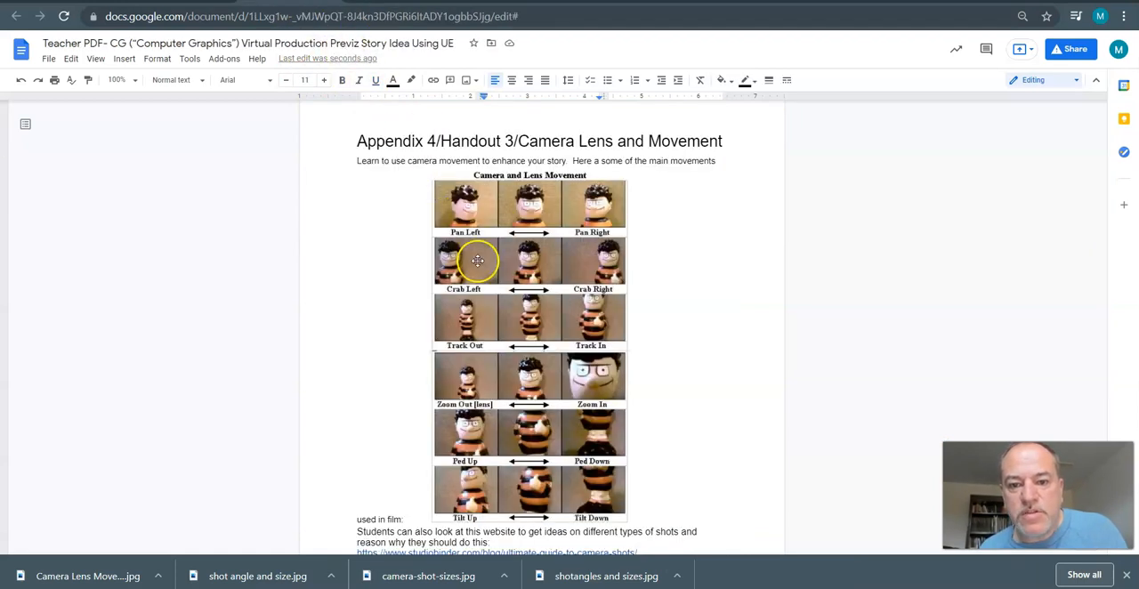
{"action": "scroll", "scroll_direction": "down", "scroll_amount": 3}
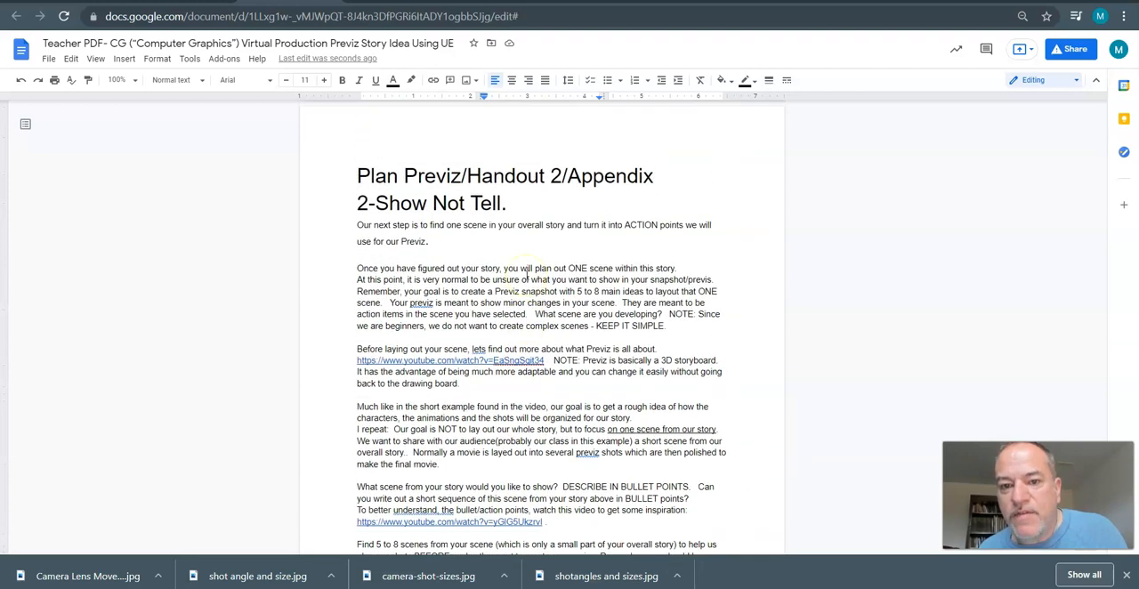
{"action": "scroll", "scroll_direction": "down", "scroll_amount": 3}
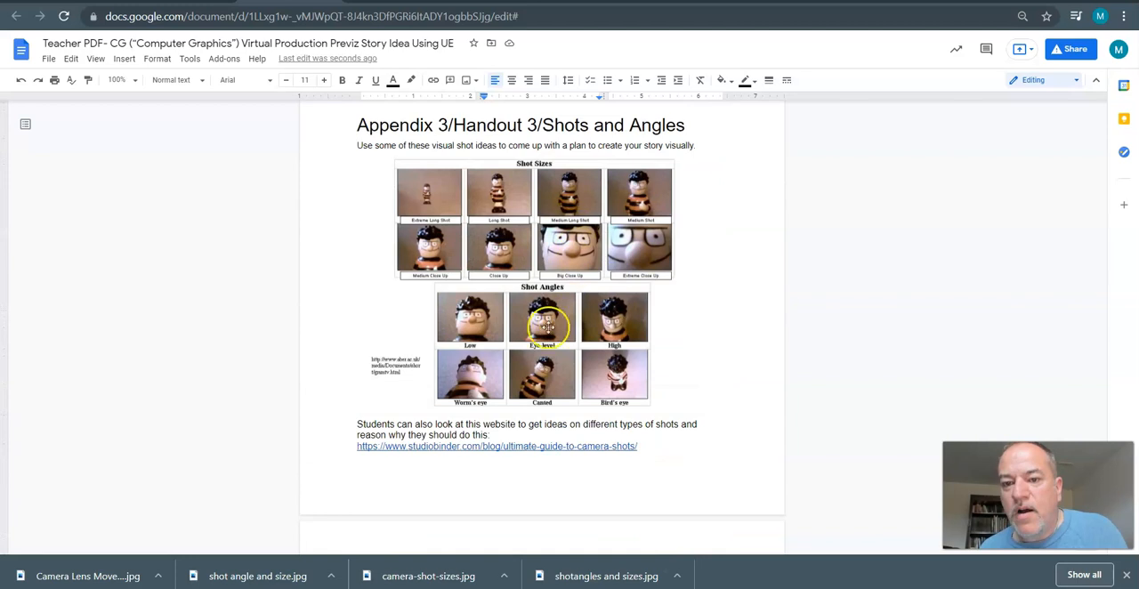
{"action": "mouse_move", "coordinate": [600, 452]}
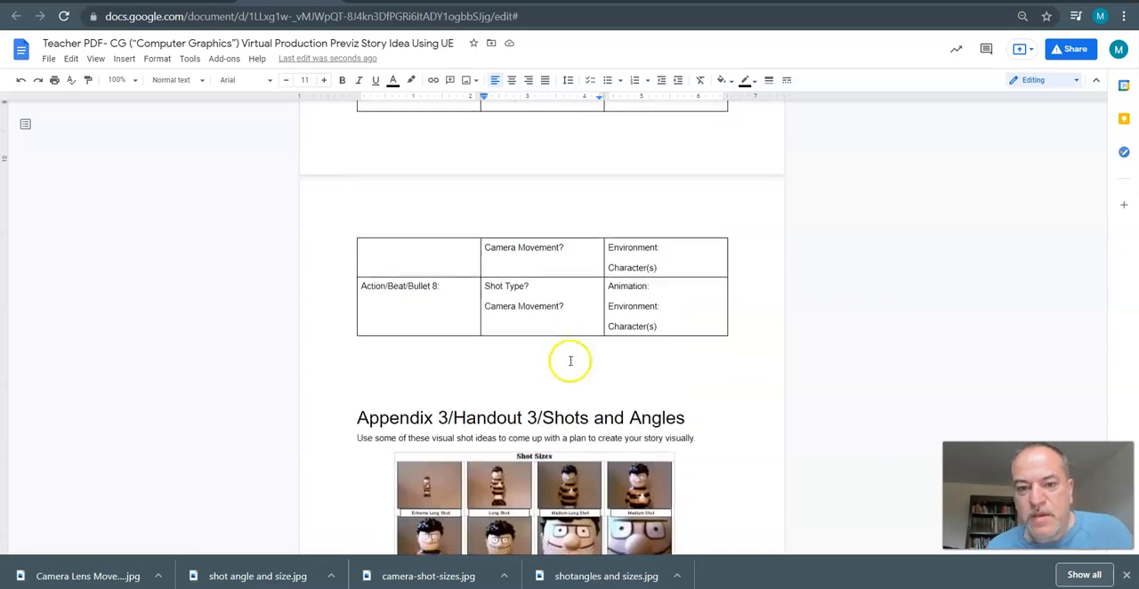
{"action": "scroll", "scroll_direction": "up", "scroll_amount": 3}
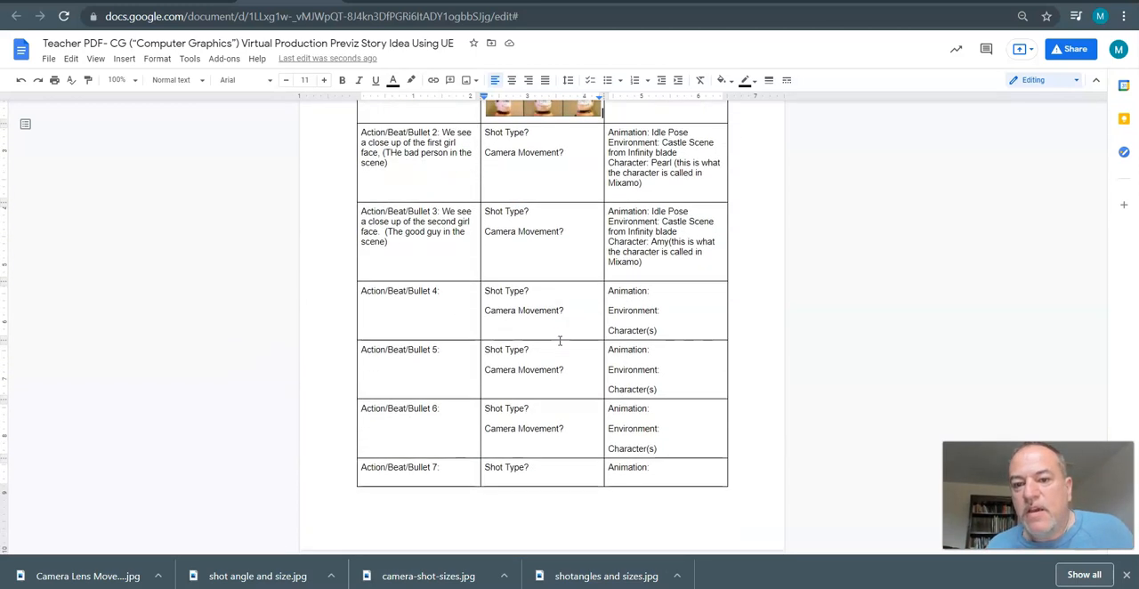
{"action": "scroll", "scroll_direction": "down", "scroll_amount": 3}
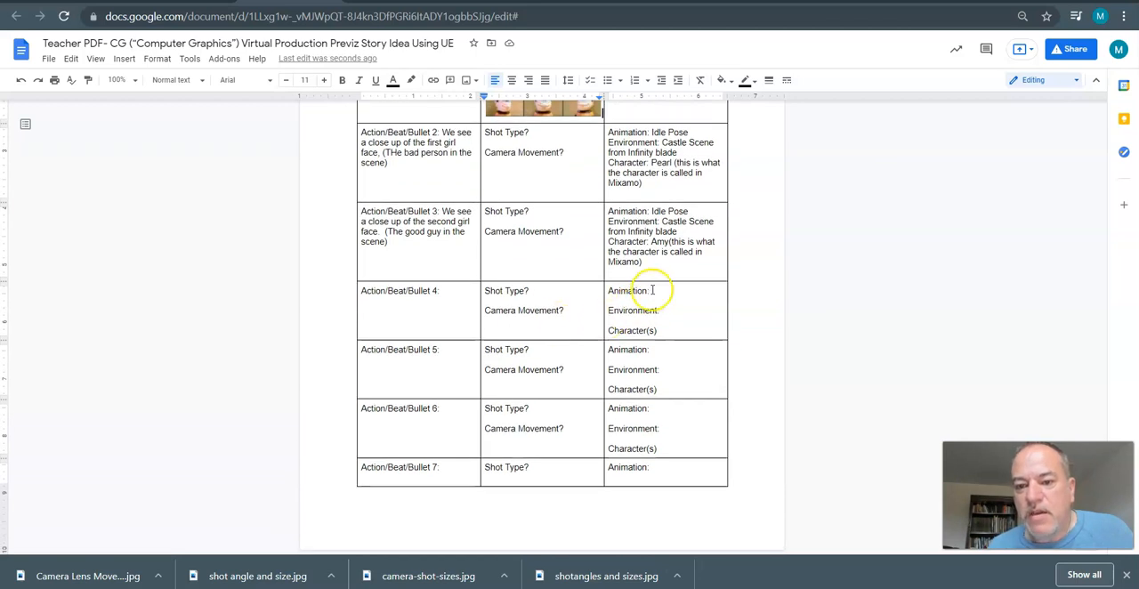
- Preview Hip Hop Dancing on Claire from Mixamo's Animations library, then type 'Dacin'
{"action": "left_click", "coordinate": [654, 290]}
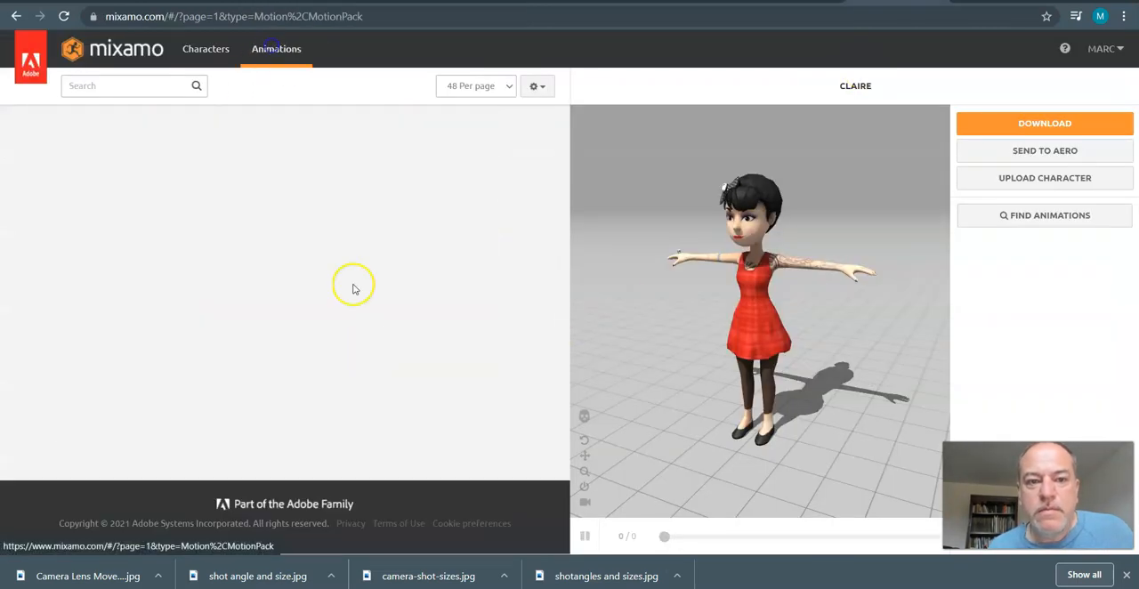
{"action": "left_click", "coordinate": [276, 49]}
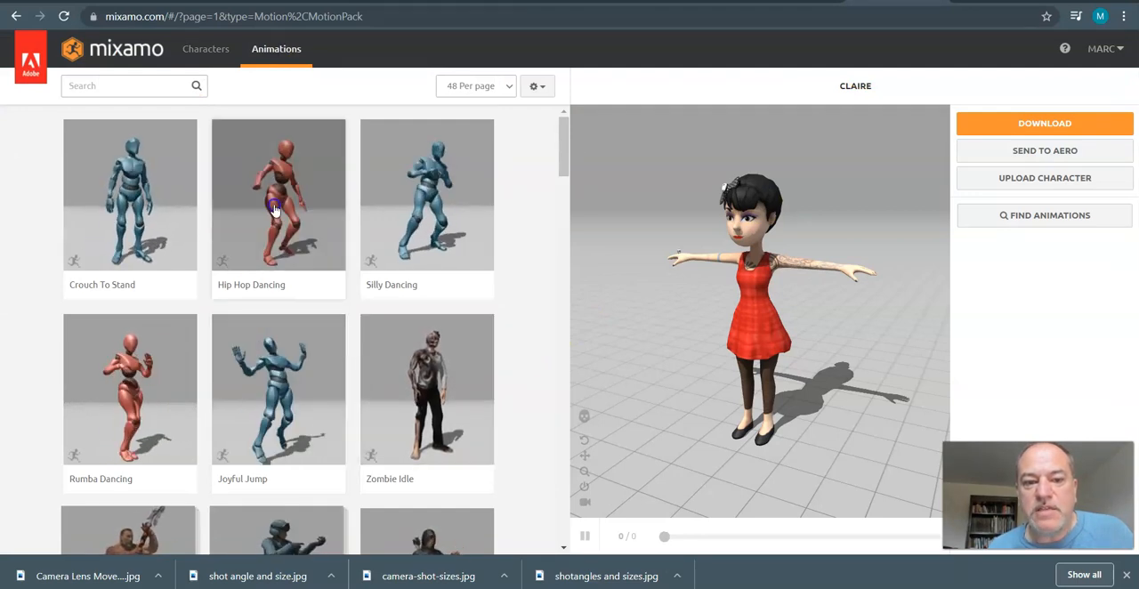
{"action": "left_click", "coordinate": [277, 205]}
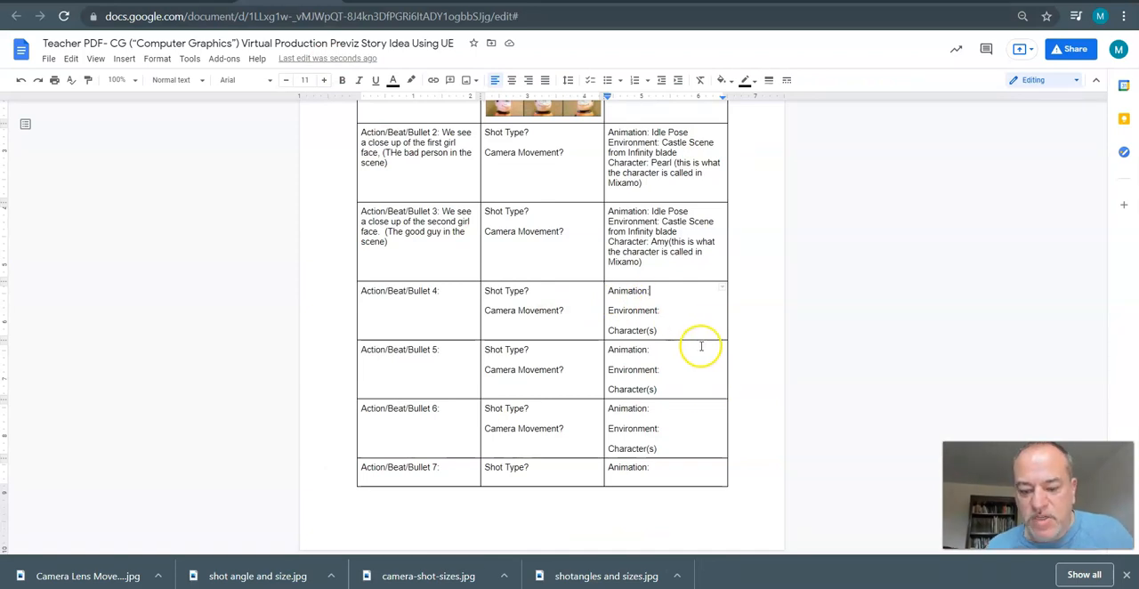
{"action": "type", "text": "D"}
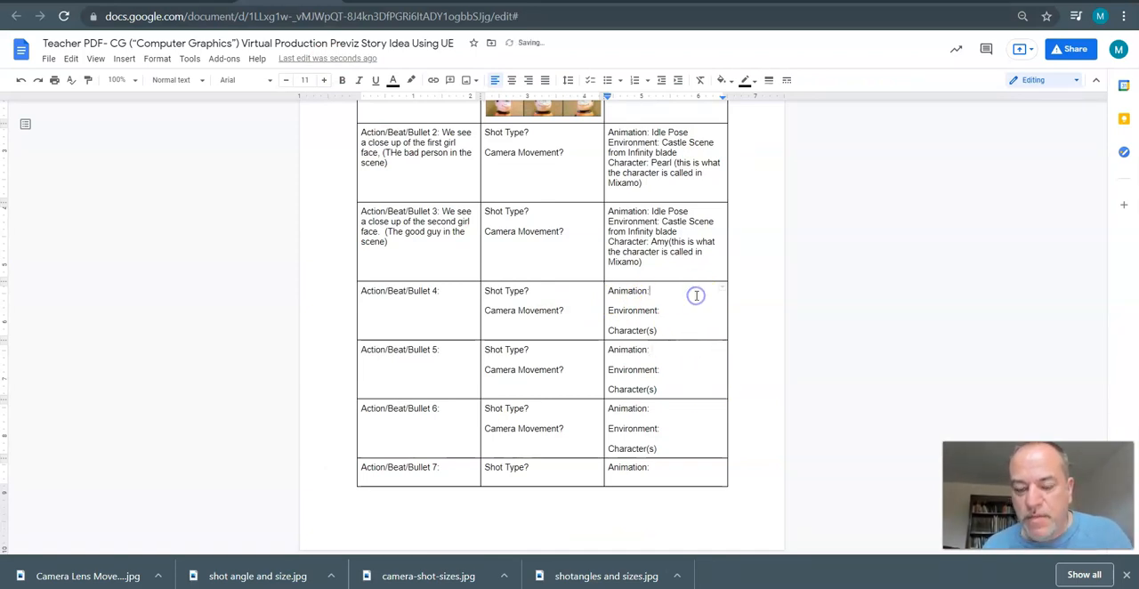
{"action": "type", "text": "Dacin"}
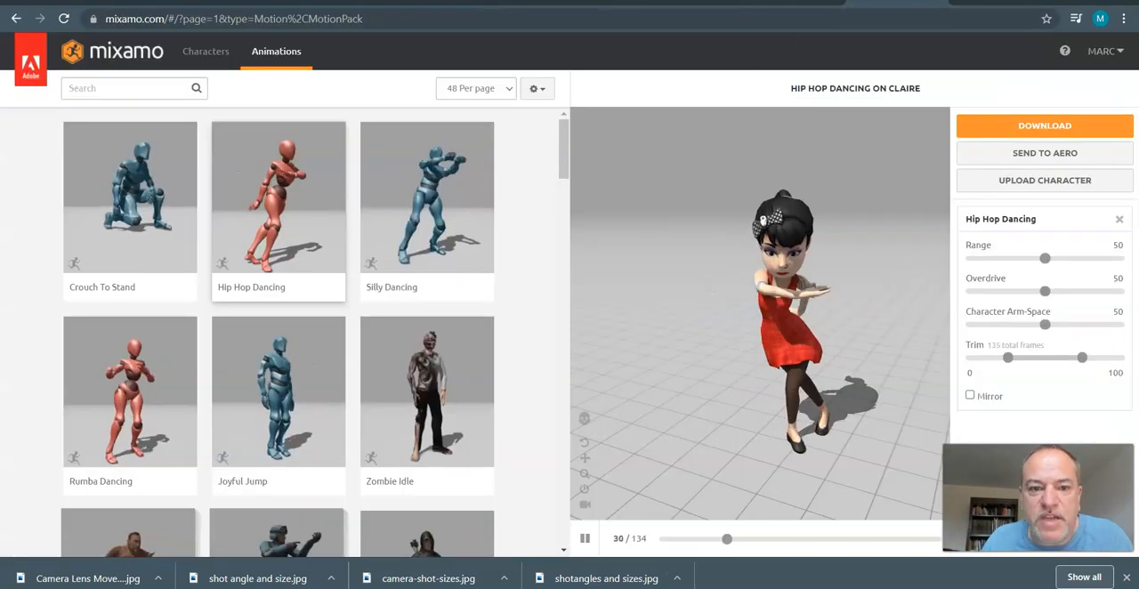
{"action": "mouse_move", "coordinate": [276, 286]}
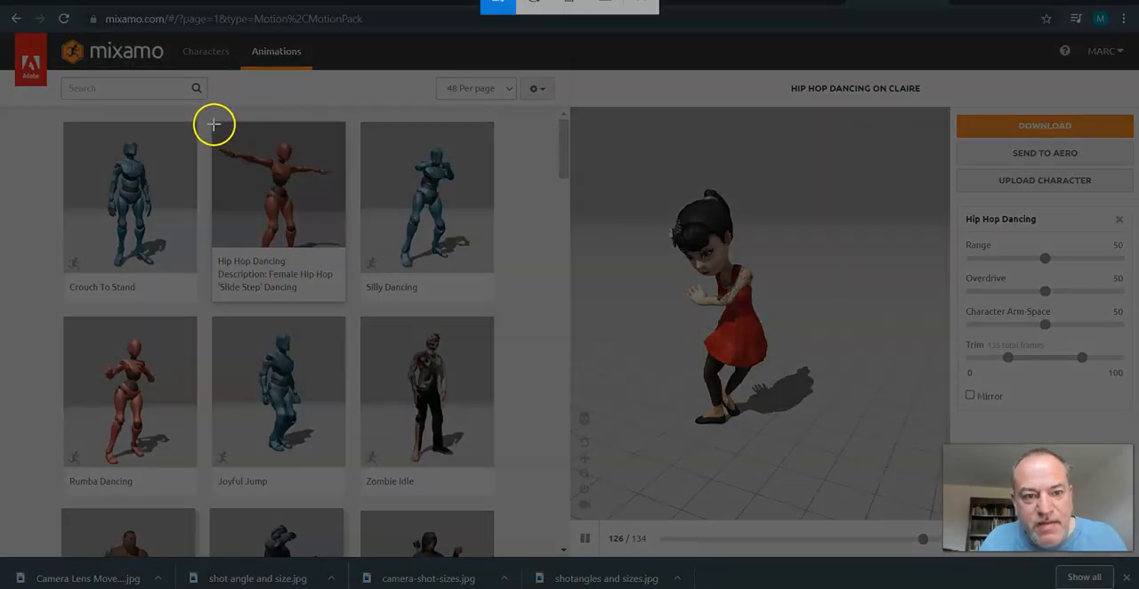
{"action": "mouse_move", "coordinate": [338, 300]}
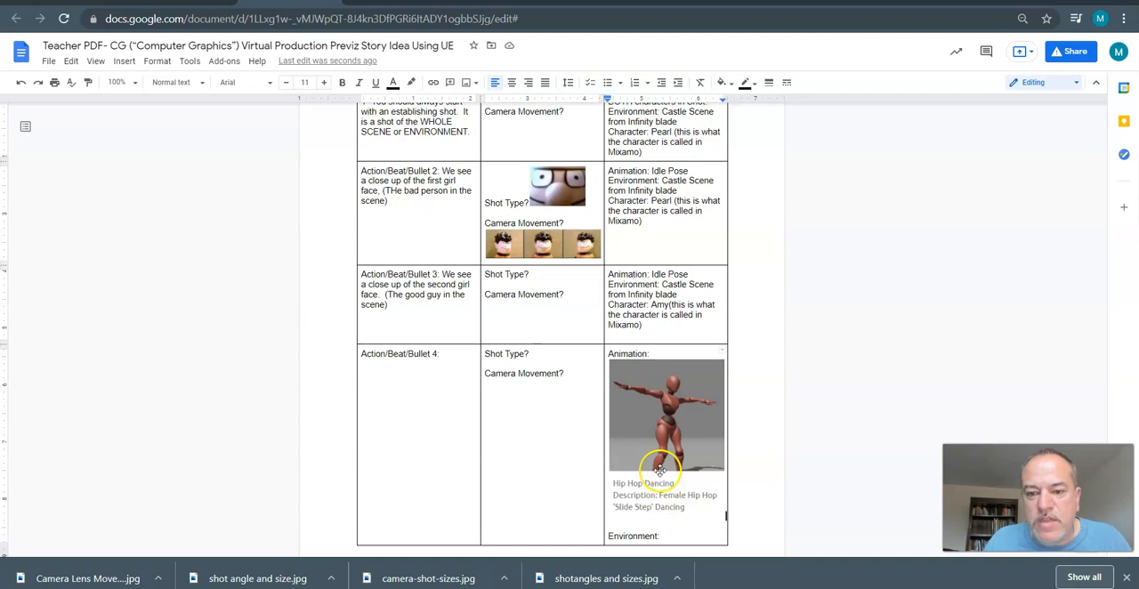
{"action": "scroll", "scroll_direction": "down", "scroll_amount": 3}
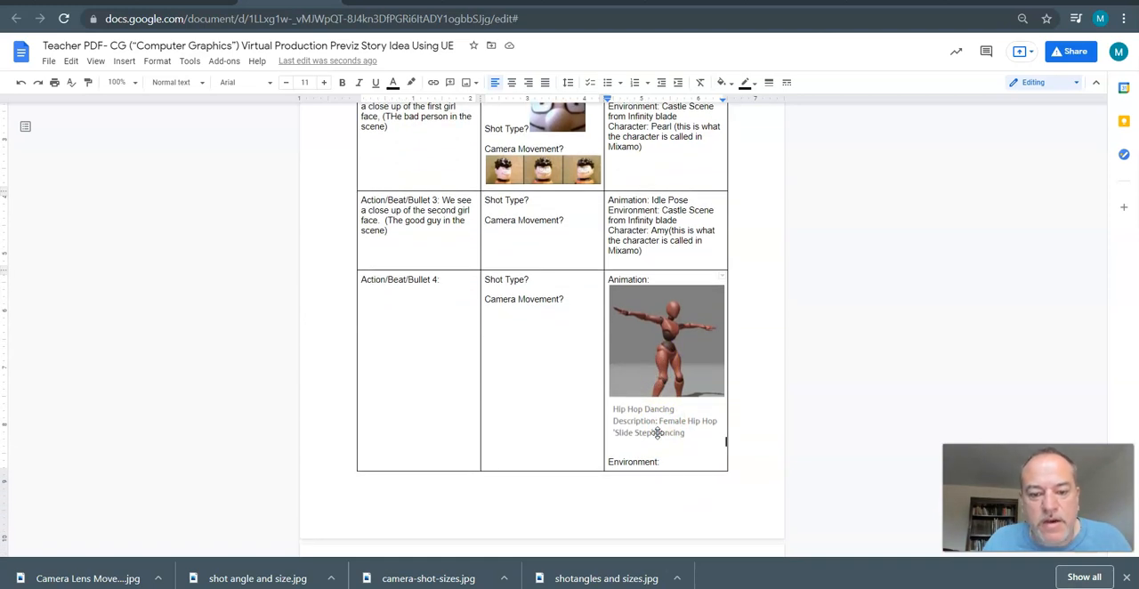
{"action": "scroll", "scroll_direction": "up", "scroll_amount": 3}
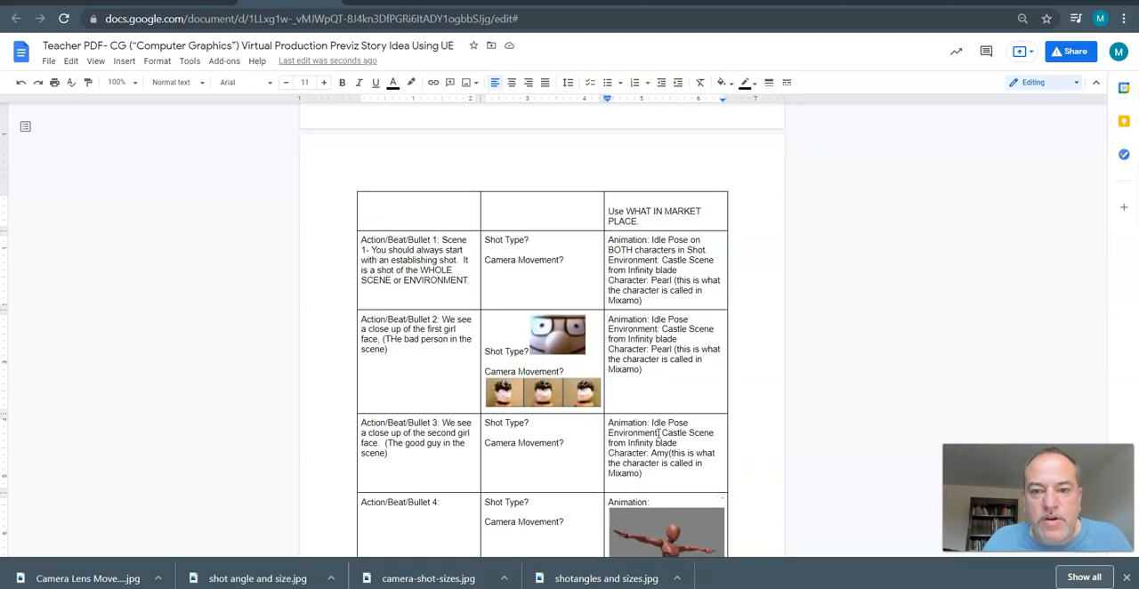
{"action": "scroll", "scroll_direction": "down", "scroll_amount": 3}
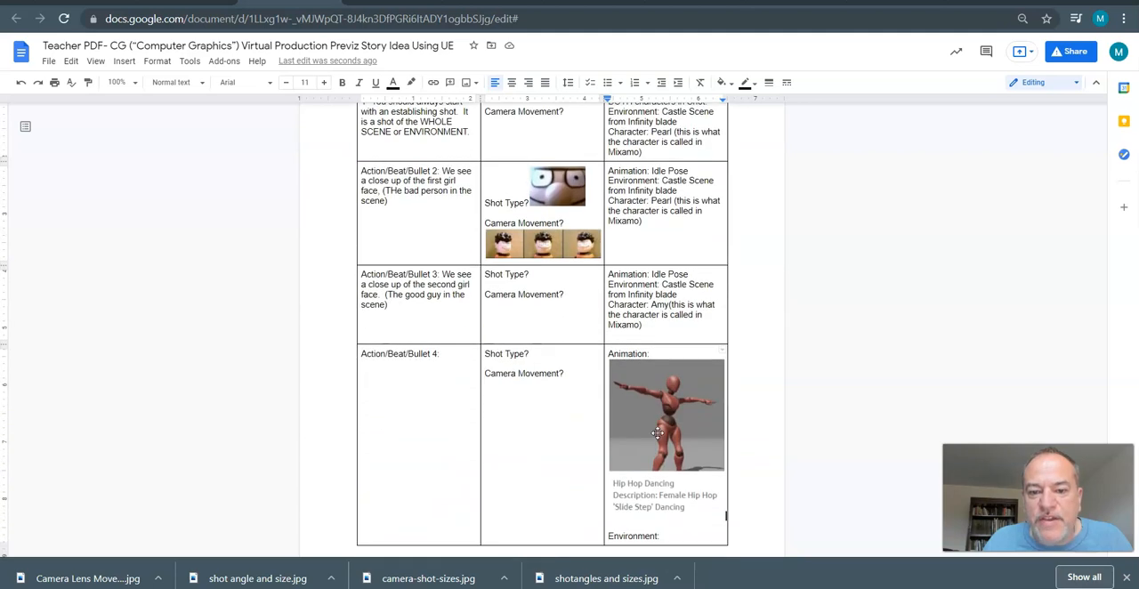
{"action": "scroll", "scroll_direction": "down", "scroll_amount": 3}
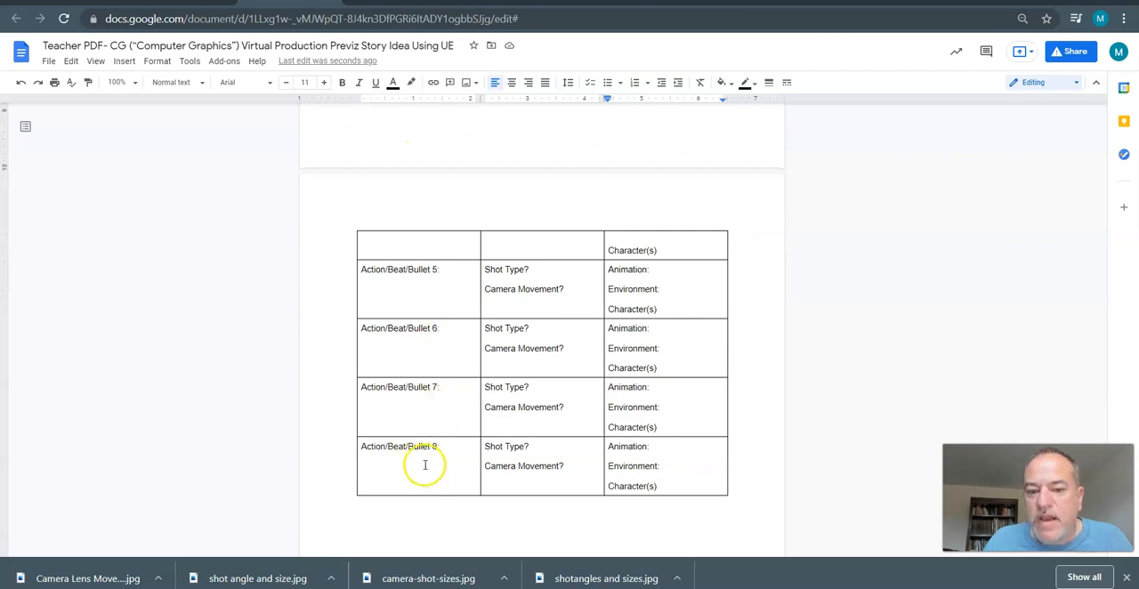
{"action": "mouse_move", "coordinate": [492, 447]}
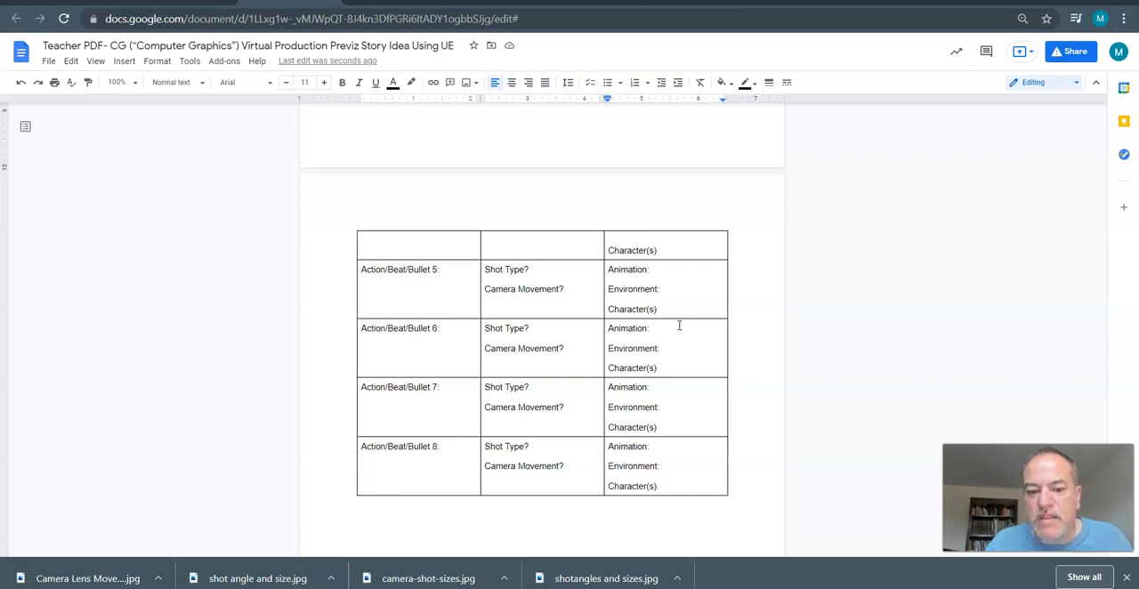
{"action": "mouse_move", "coordinate": [751, 279]}
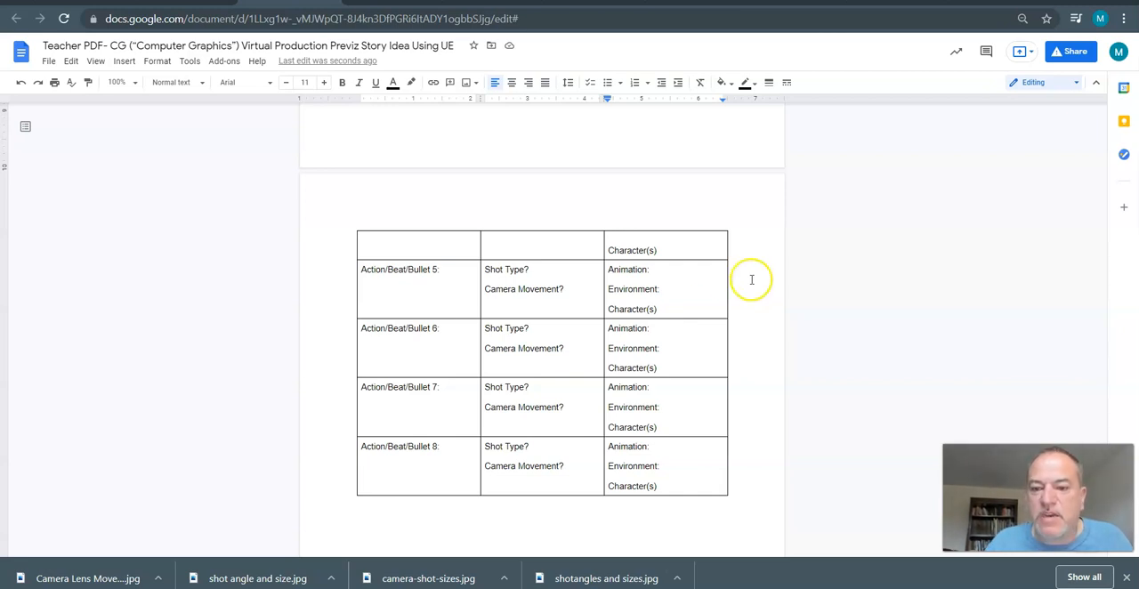
{"action": "mouse_move", "coordinate": [65, 433]}
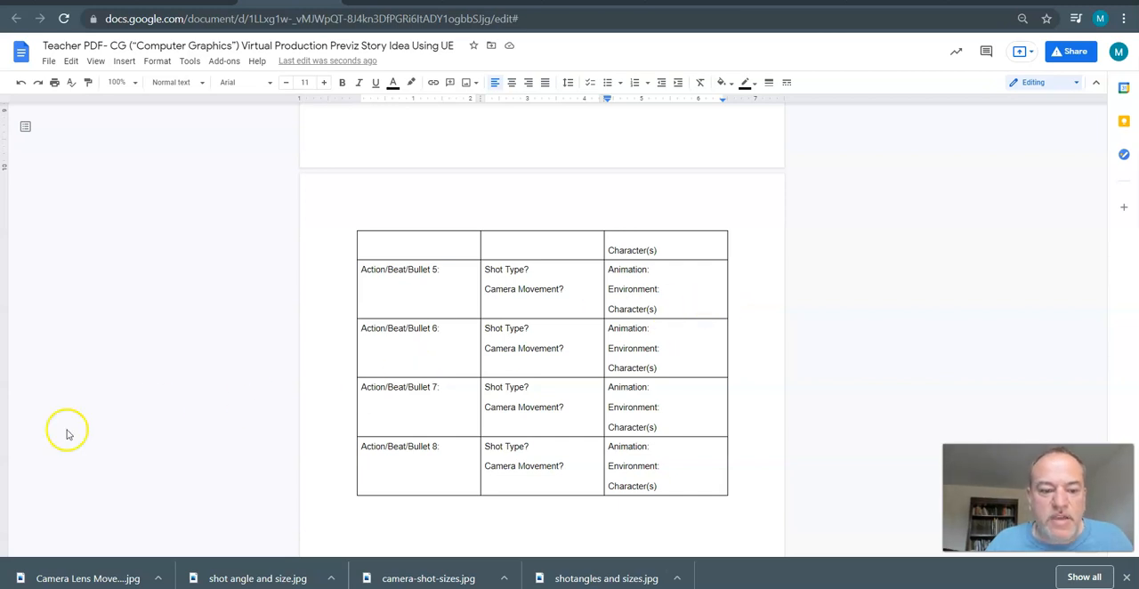